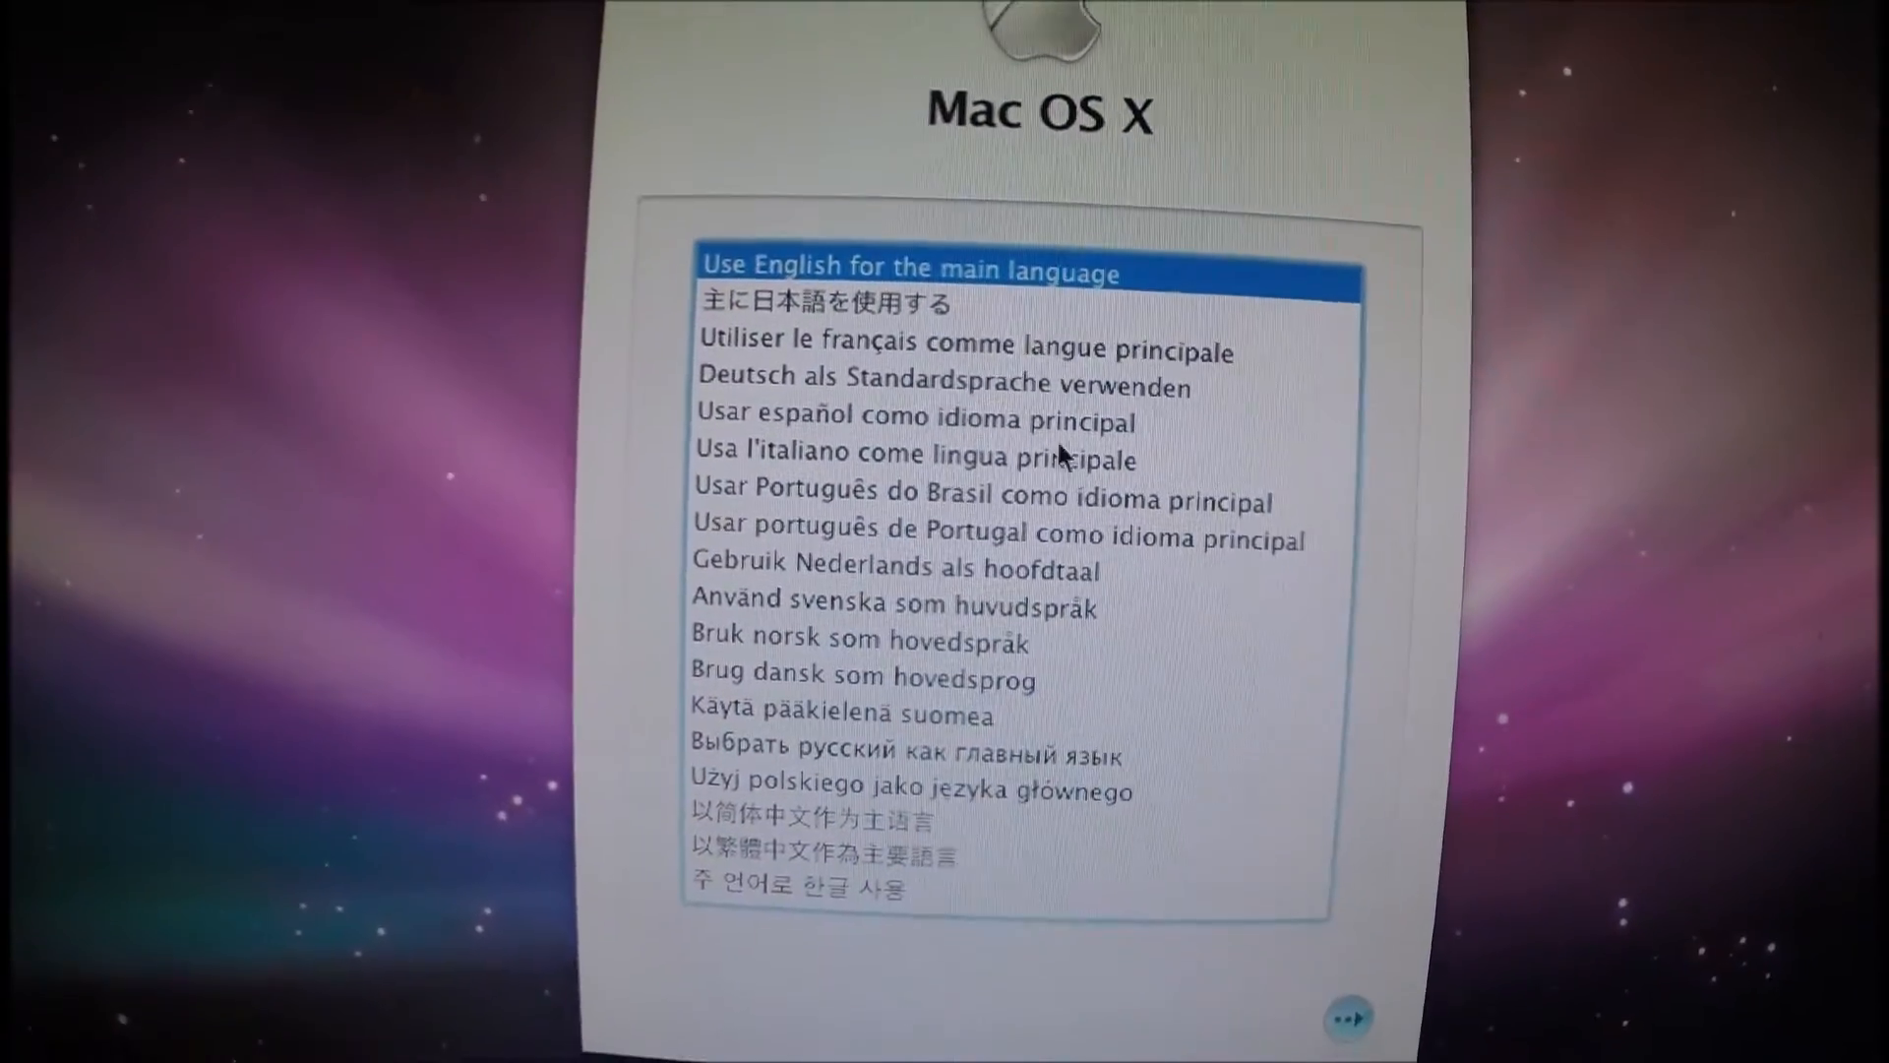
Continue in English, accept the Leopard licence agreement, and bring up the Utilities menu.
{"action": "left_click", "coordinate": [1343, 1015]}
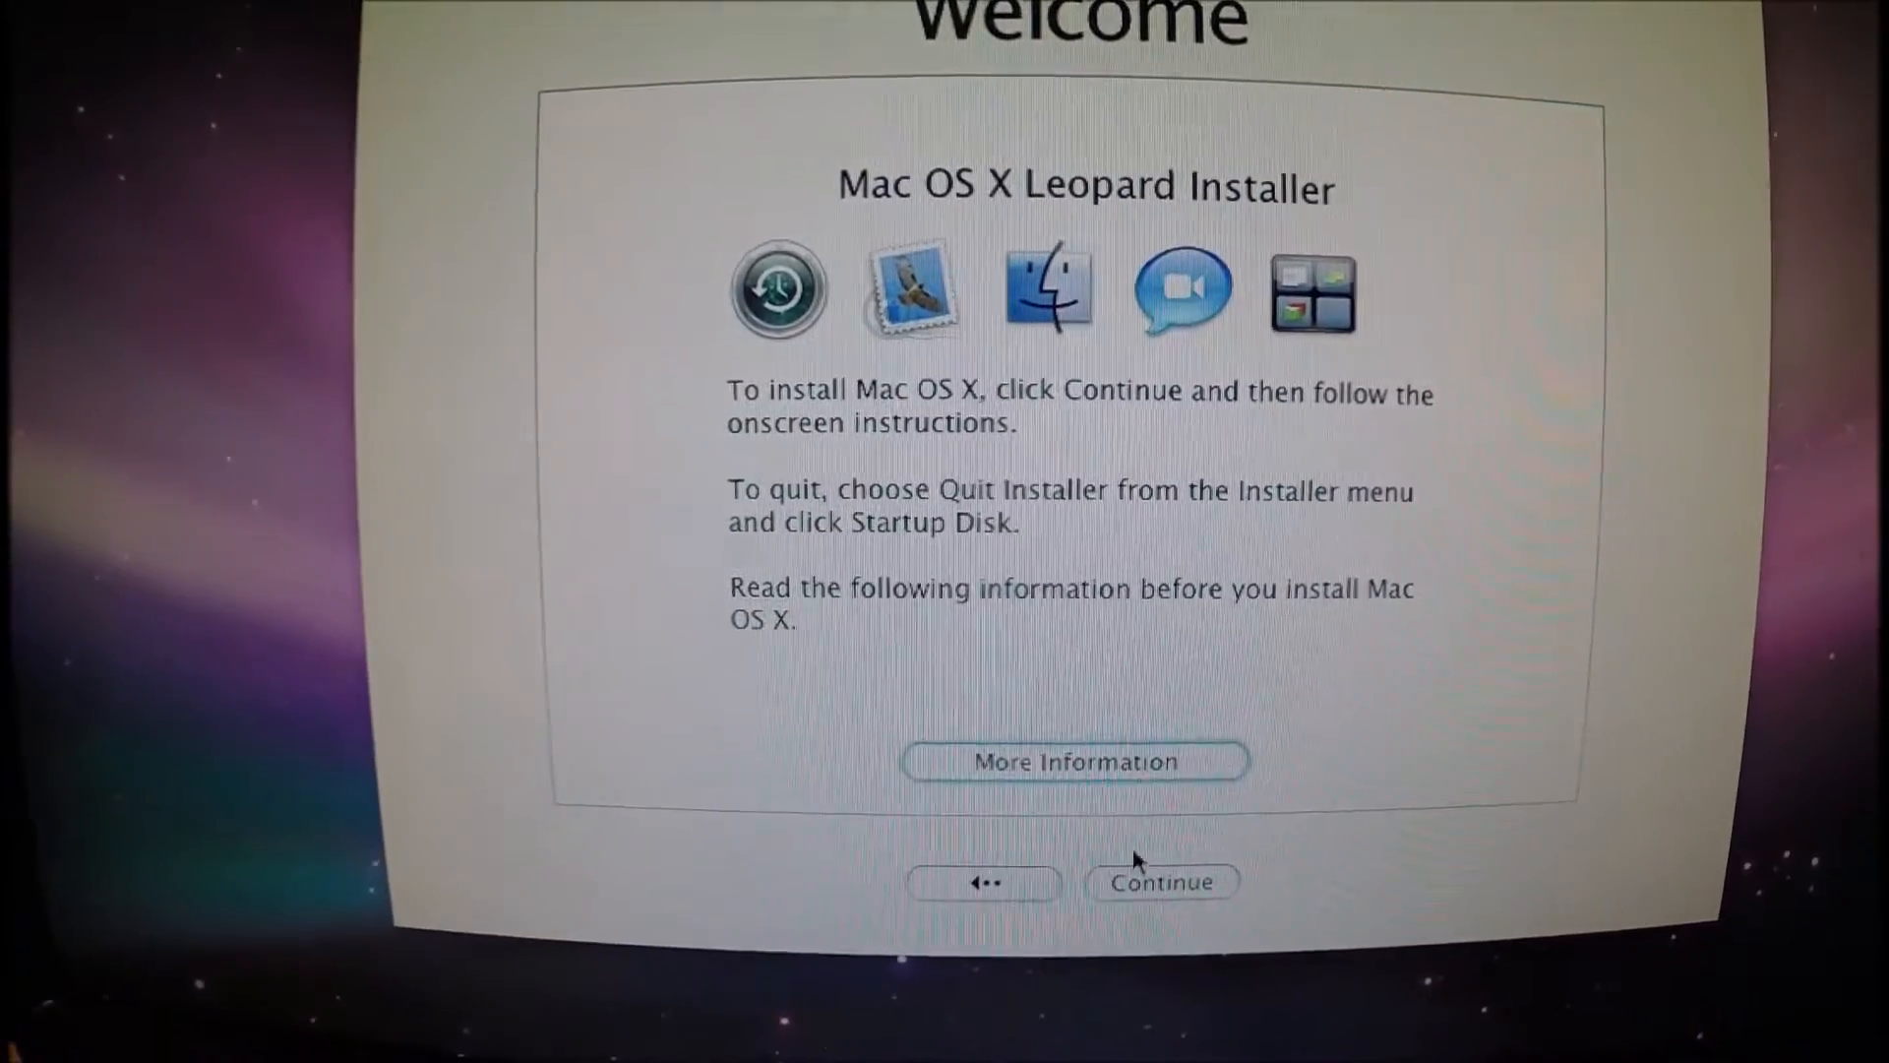
{"action": "left_click", "coordinate": [1161, 880]}
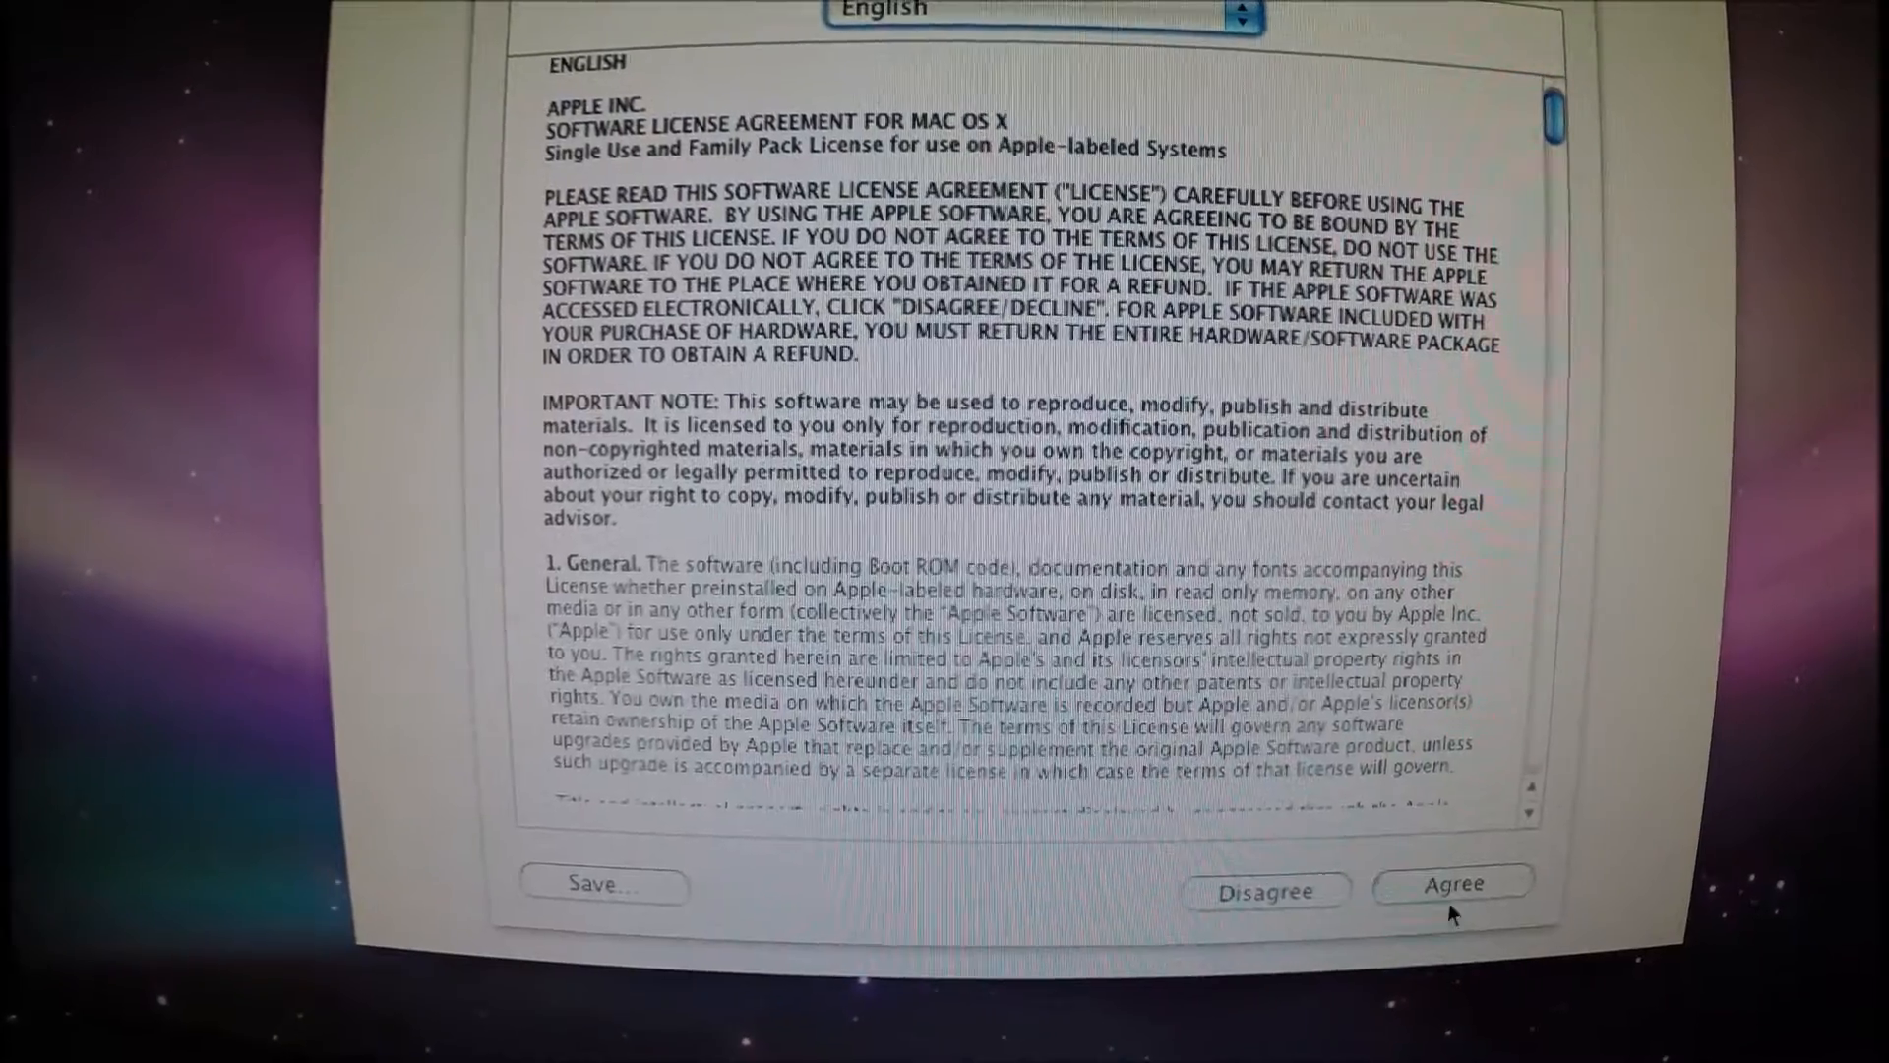
{"action": "left_click", "coordinate": [1452, 884]}
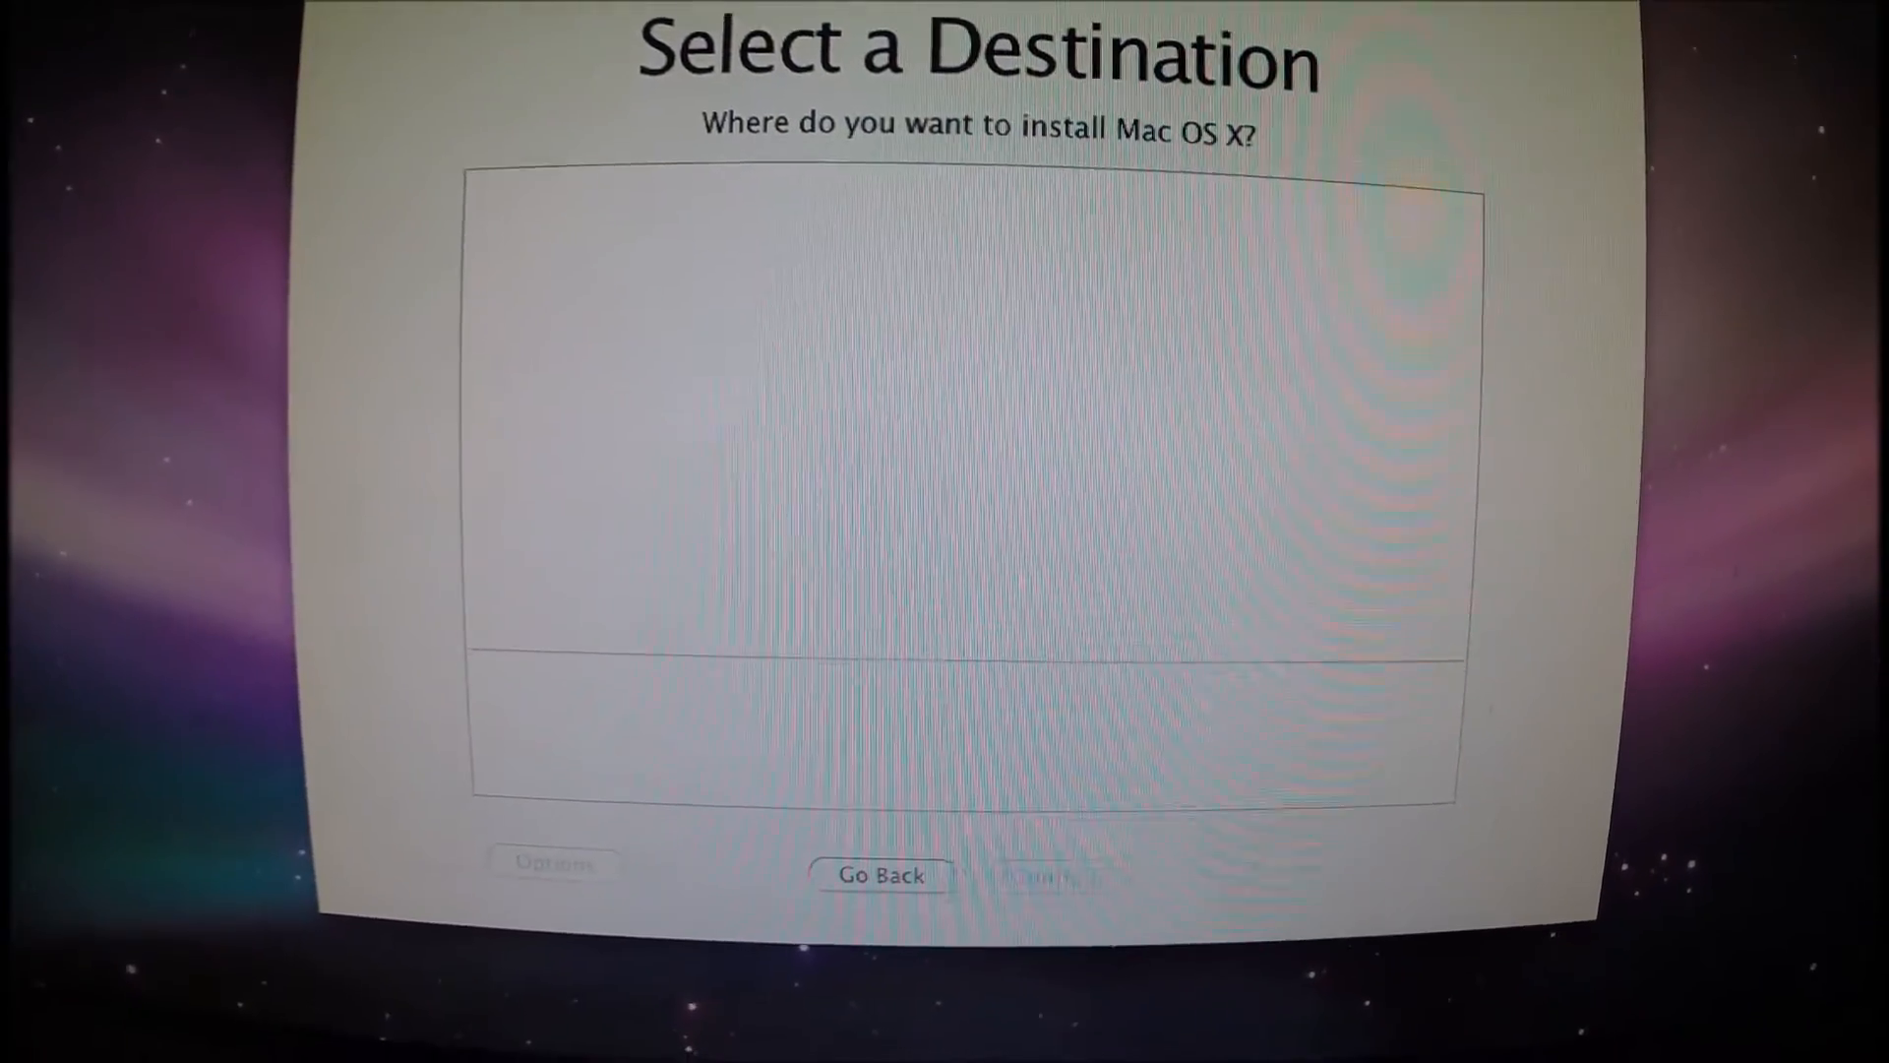
{"action": "left_click", "coordinate": [678, 37]}
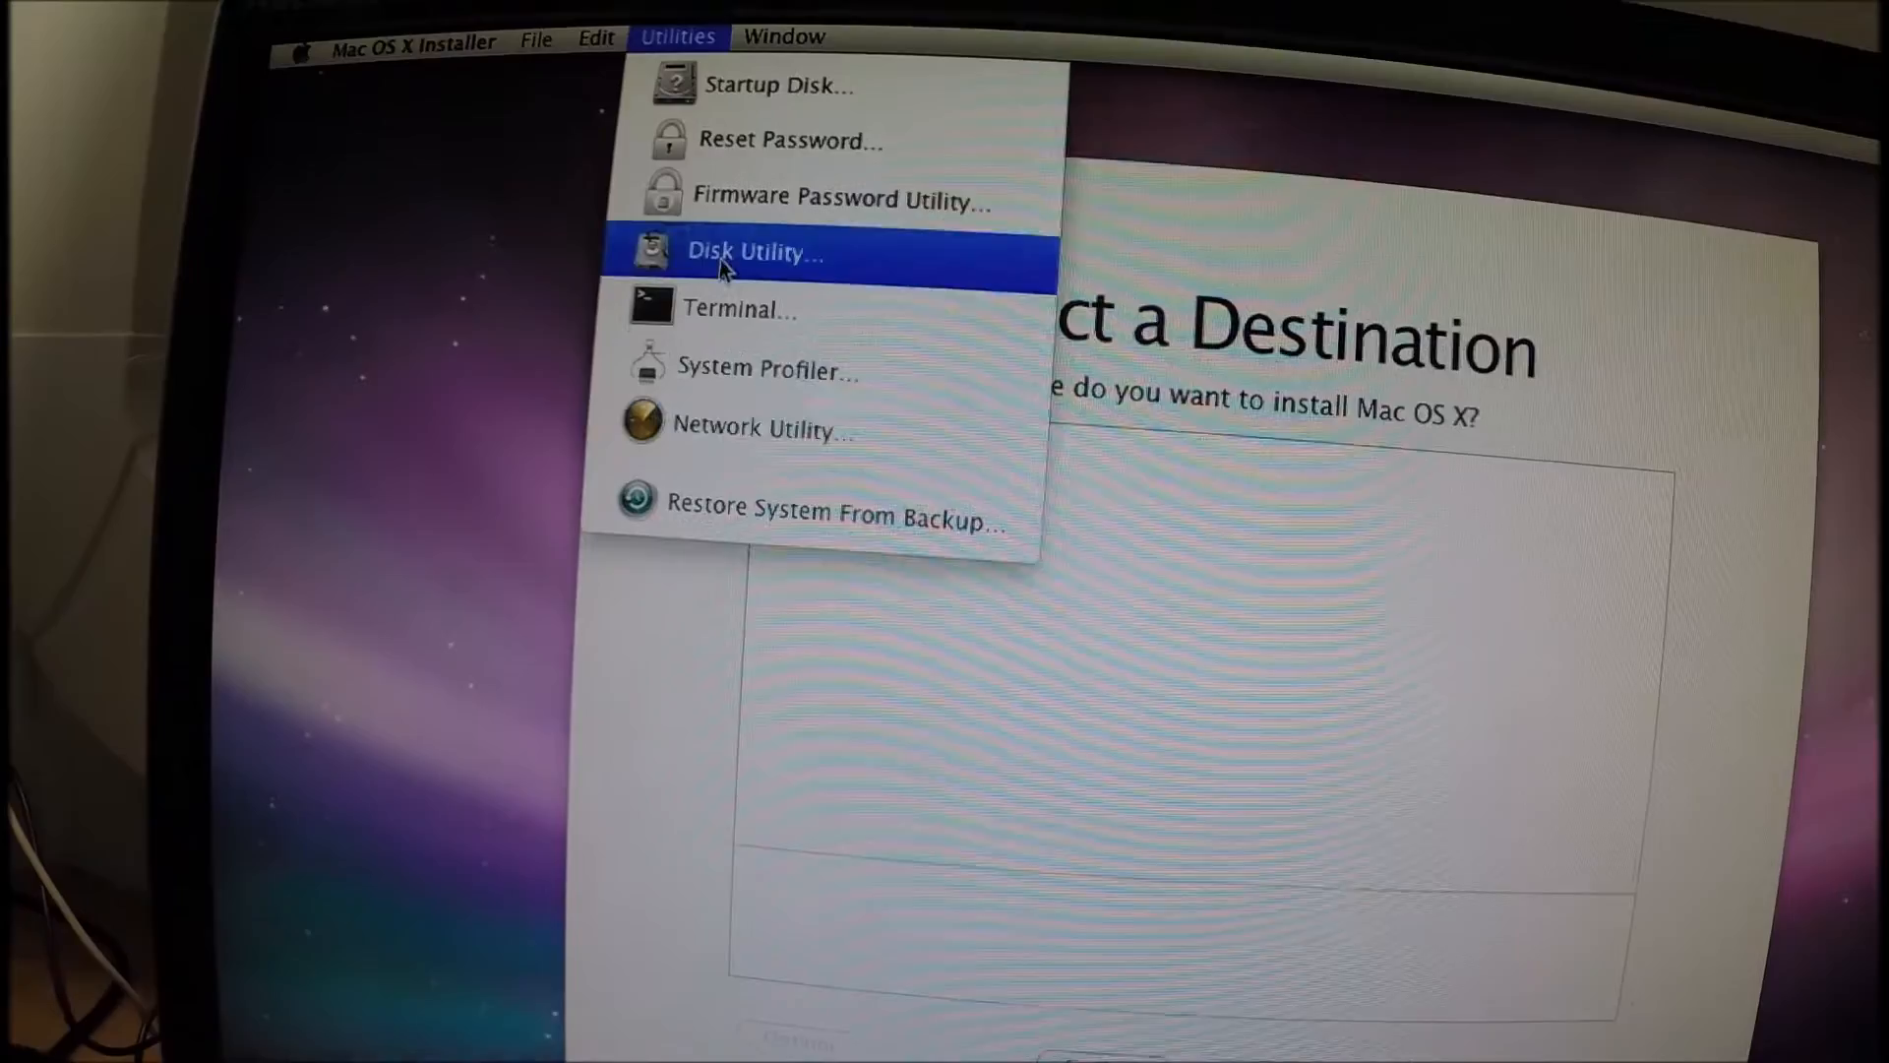
Open Disk Utility and choose the partition scheme for the 111.8 GB KINGSTON disk.
{"action": "left_click", "coordinate": [756, 253]}
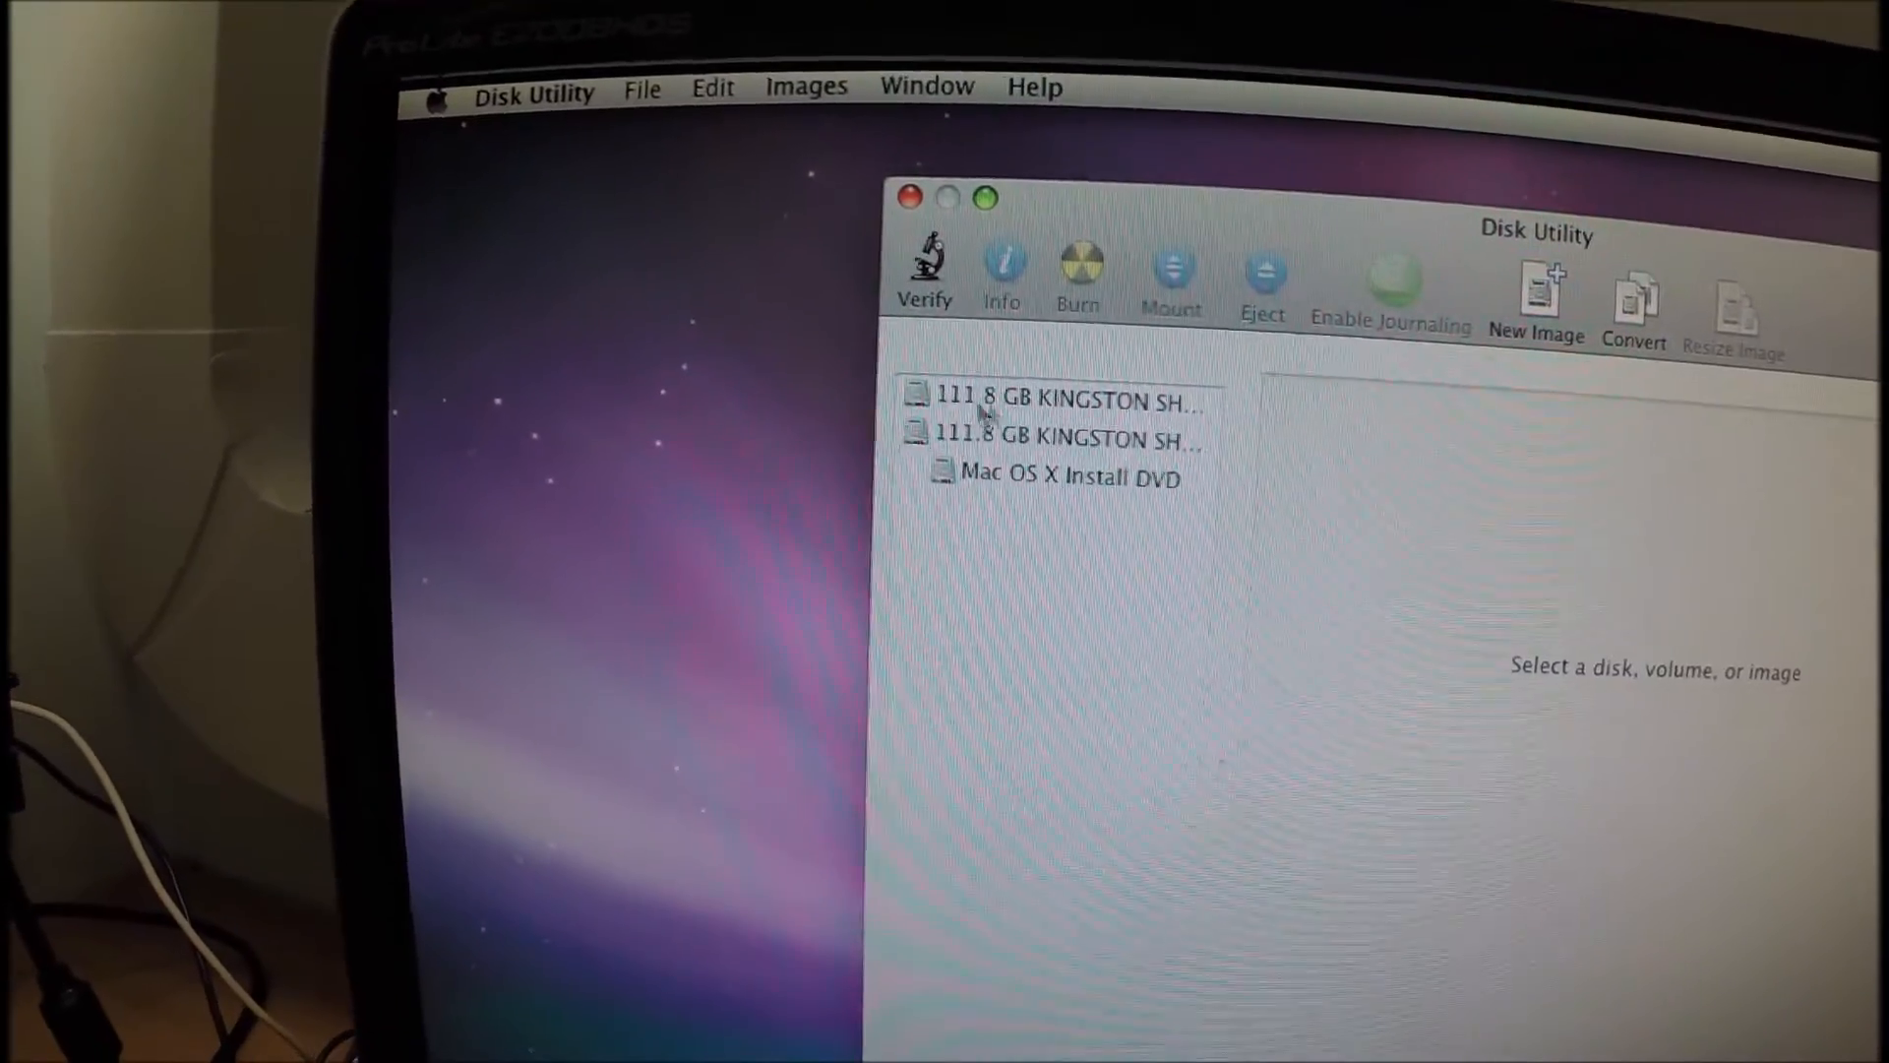
{"action": "left_click", "coordinate": [1067, 401]}
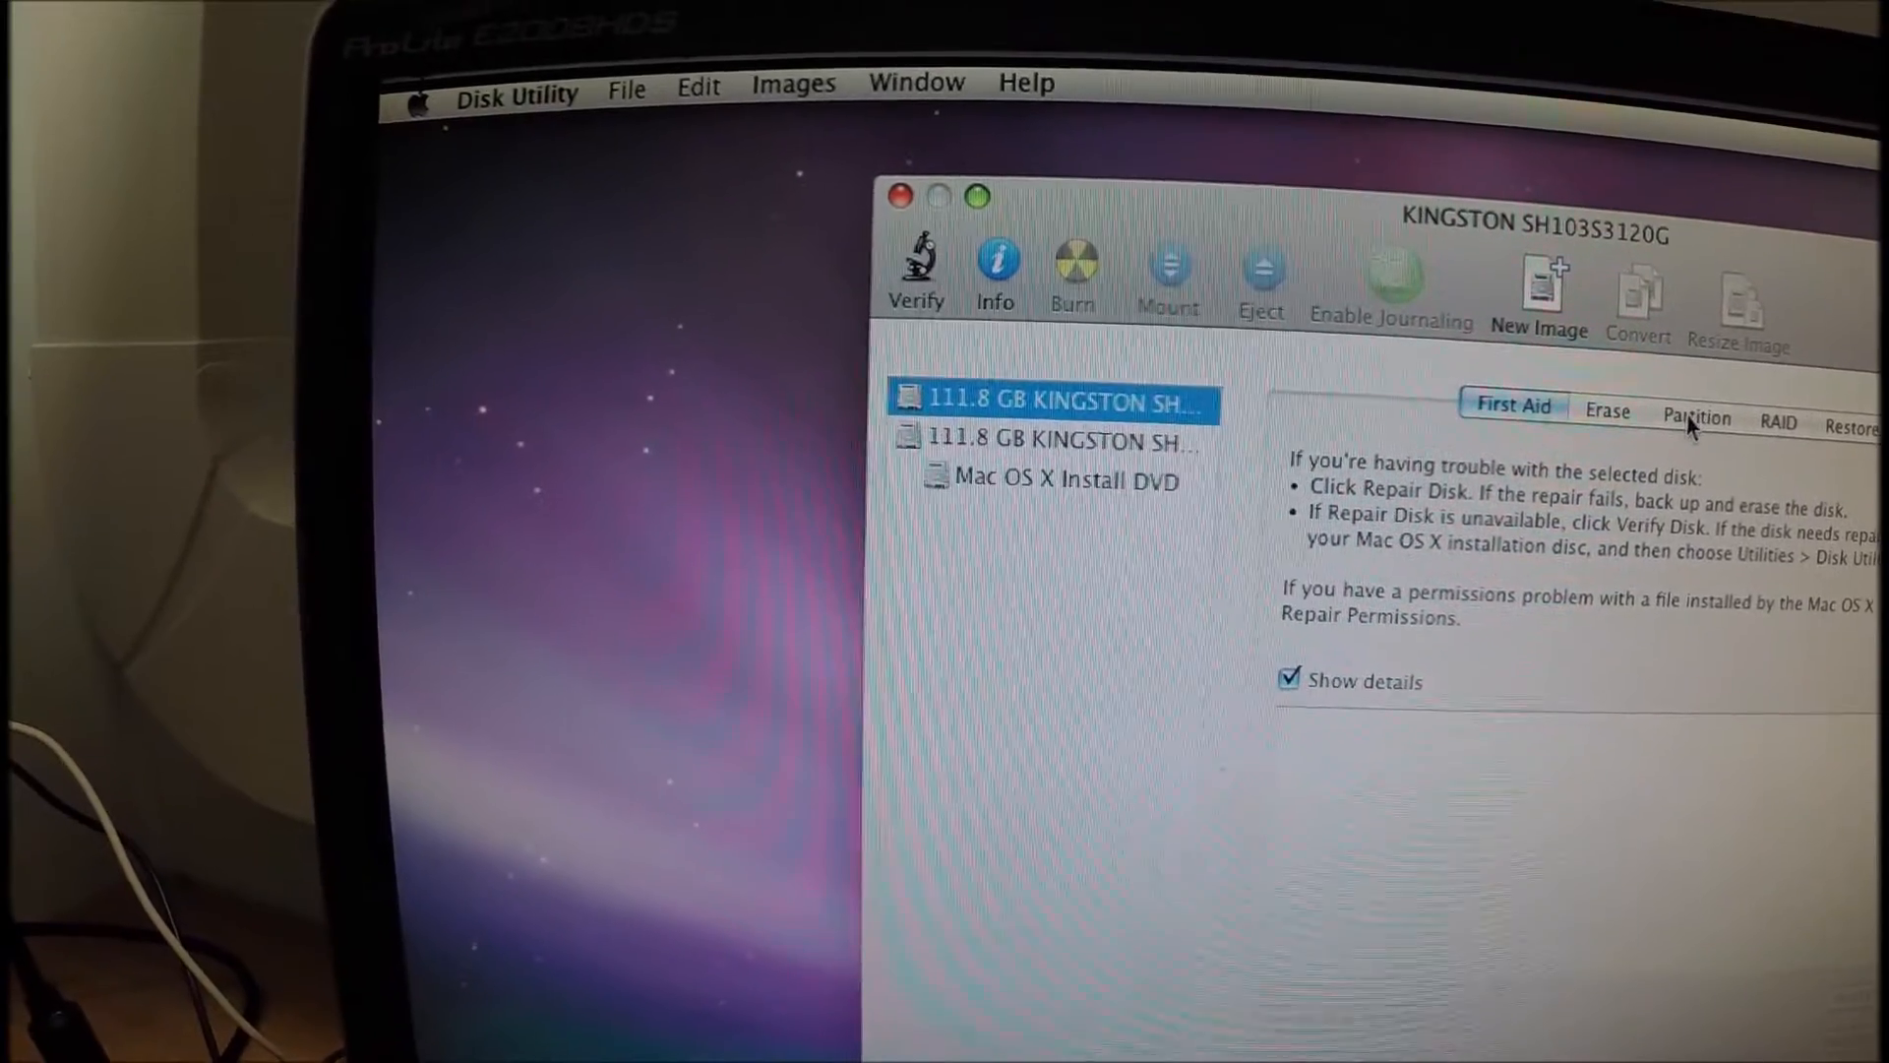
{"action": "left_click", "coordinate": [1697, 419]}
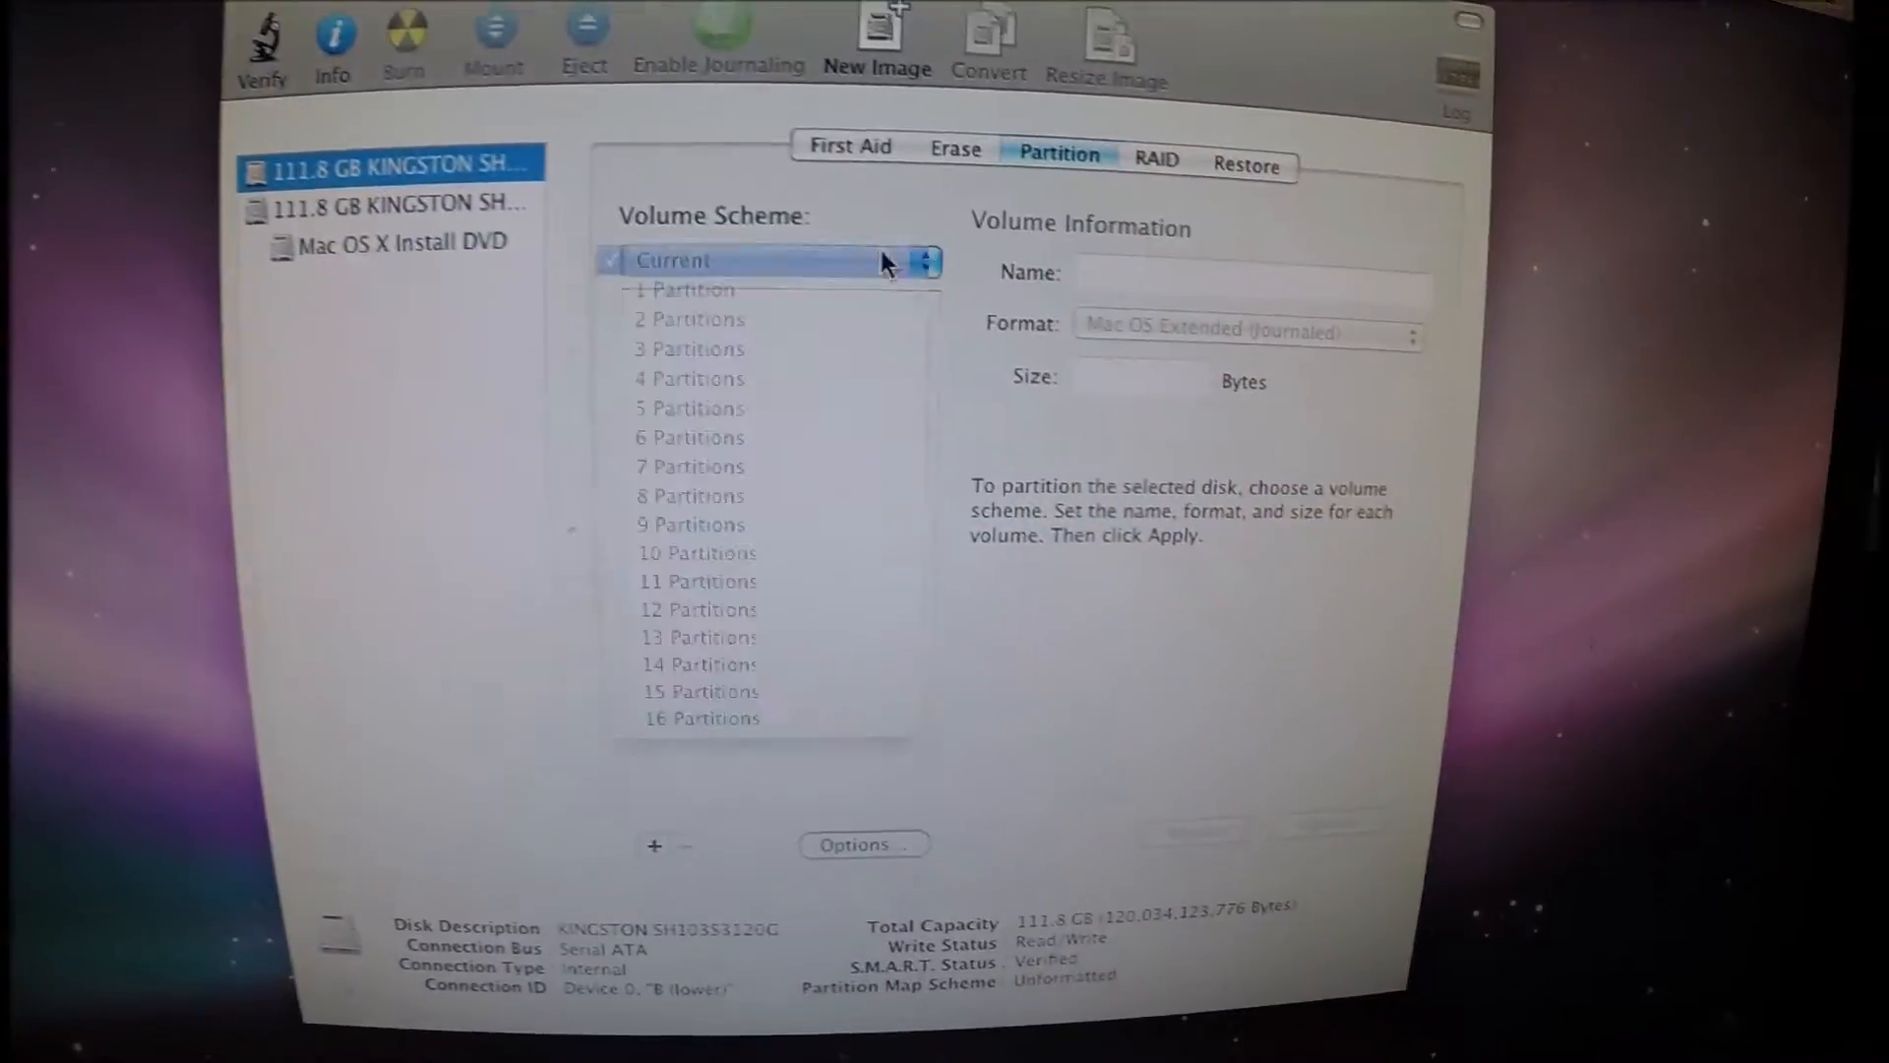
{"action": "left_click", "coordinate": [683, 290]}
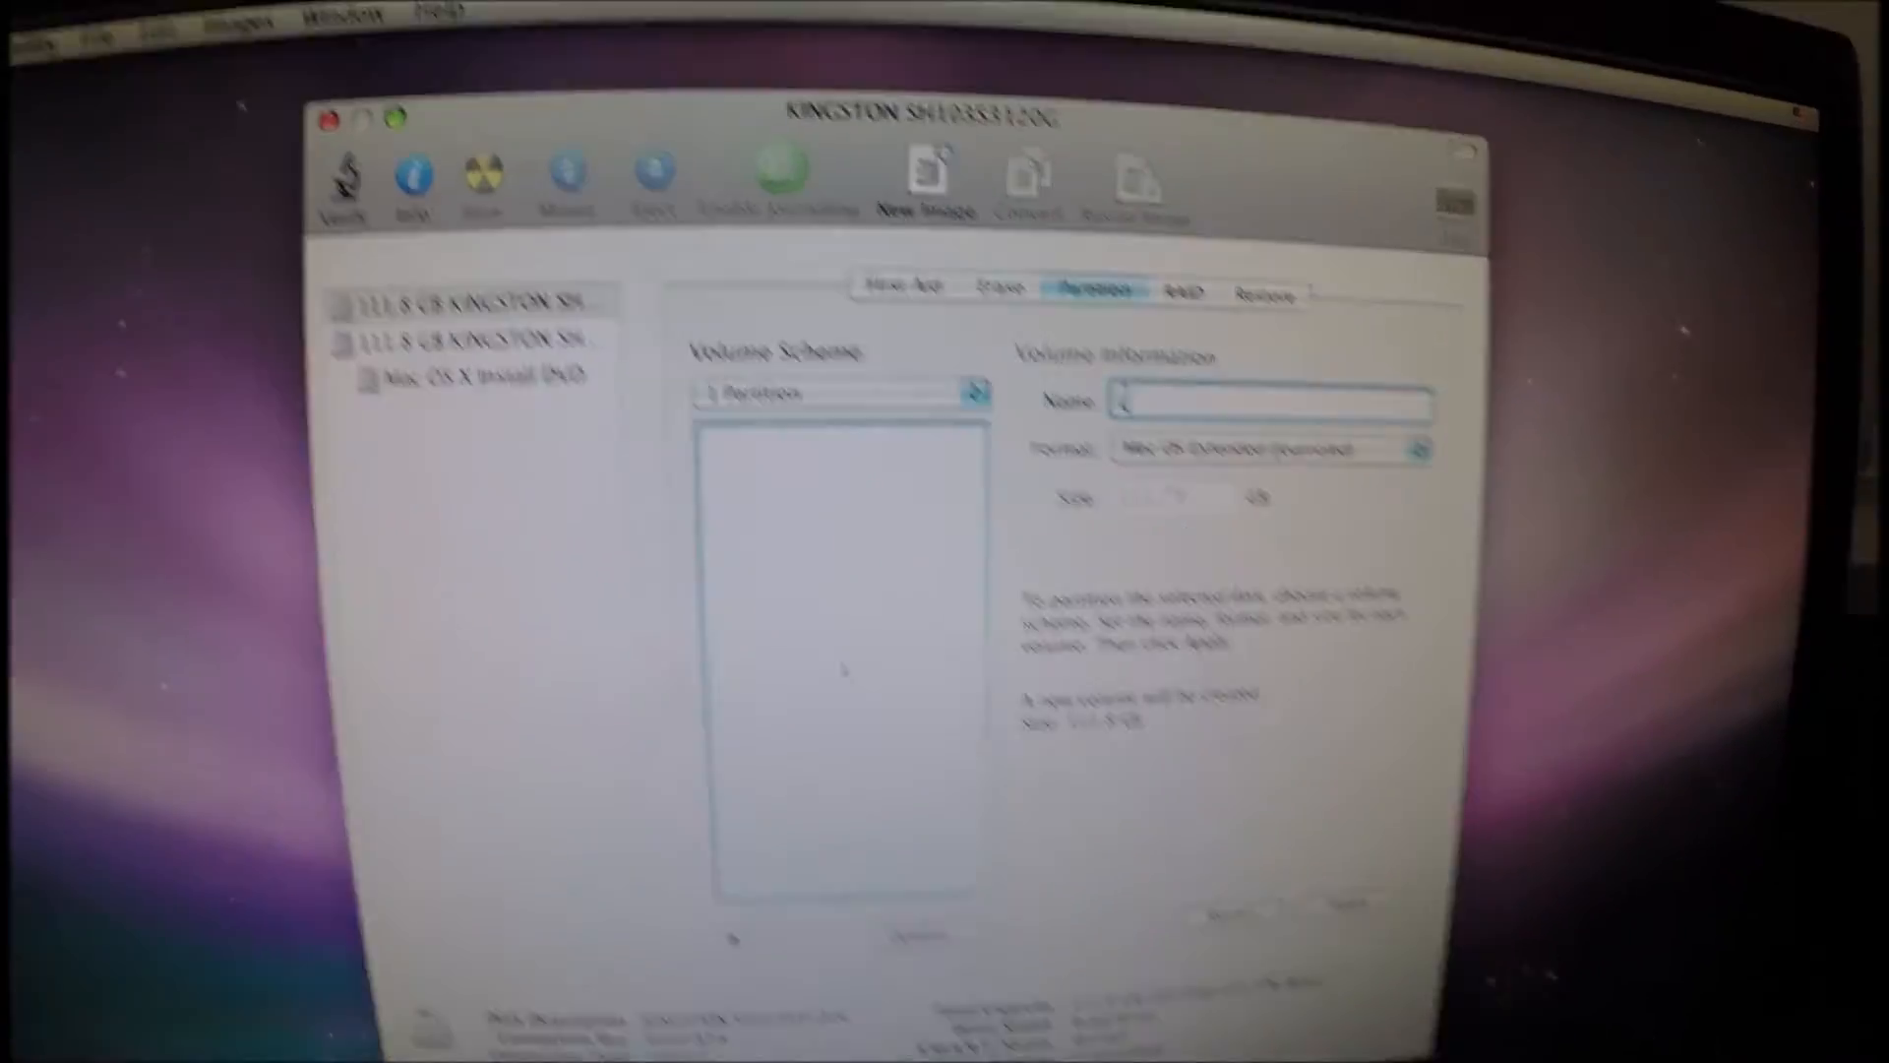
Name the single partition 'Leopard', apply the layout and confirm partitioning.
{"action": "type", "text": "Leo"}
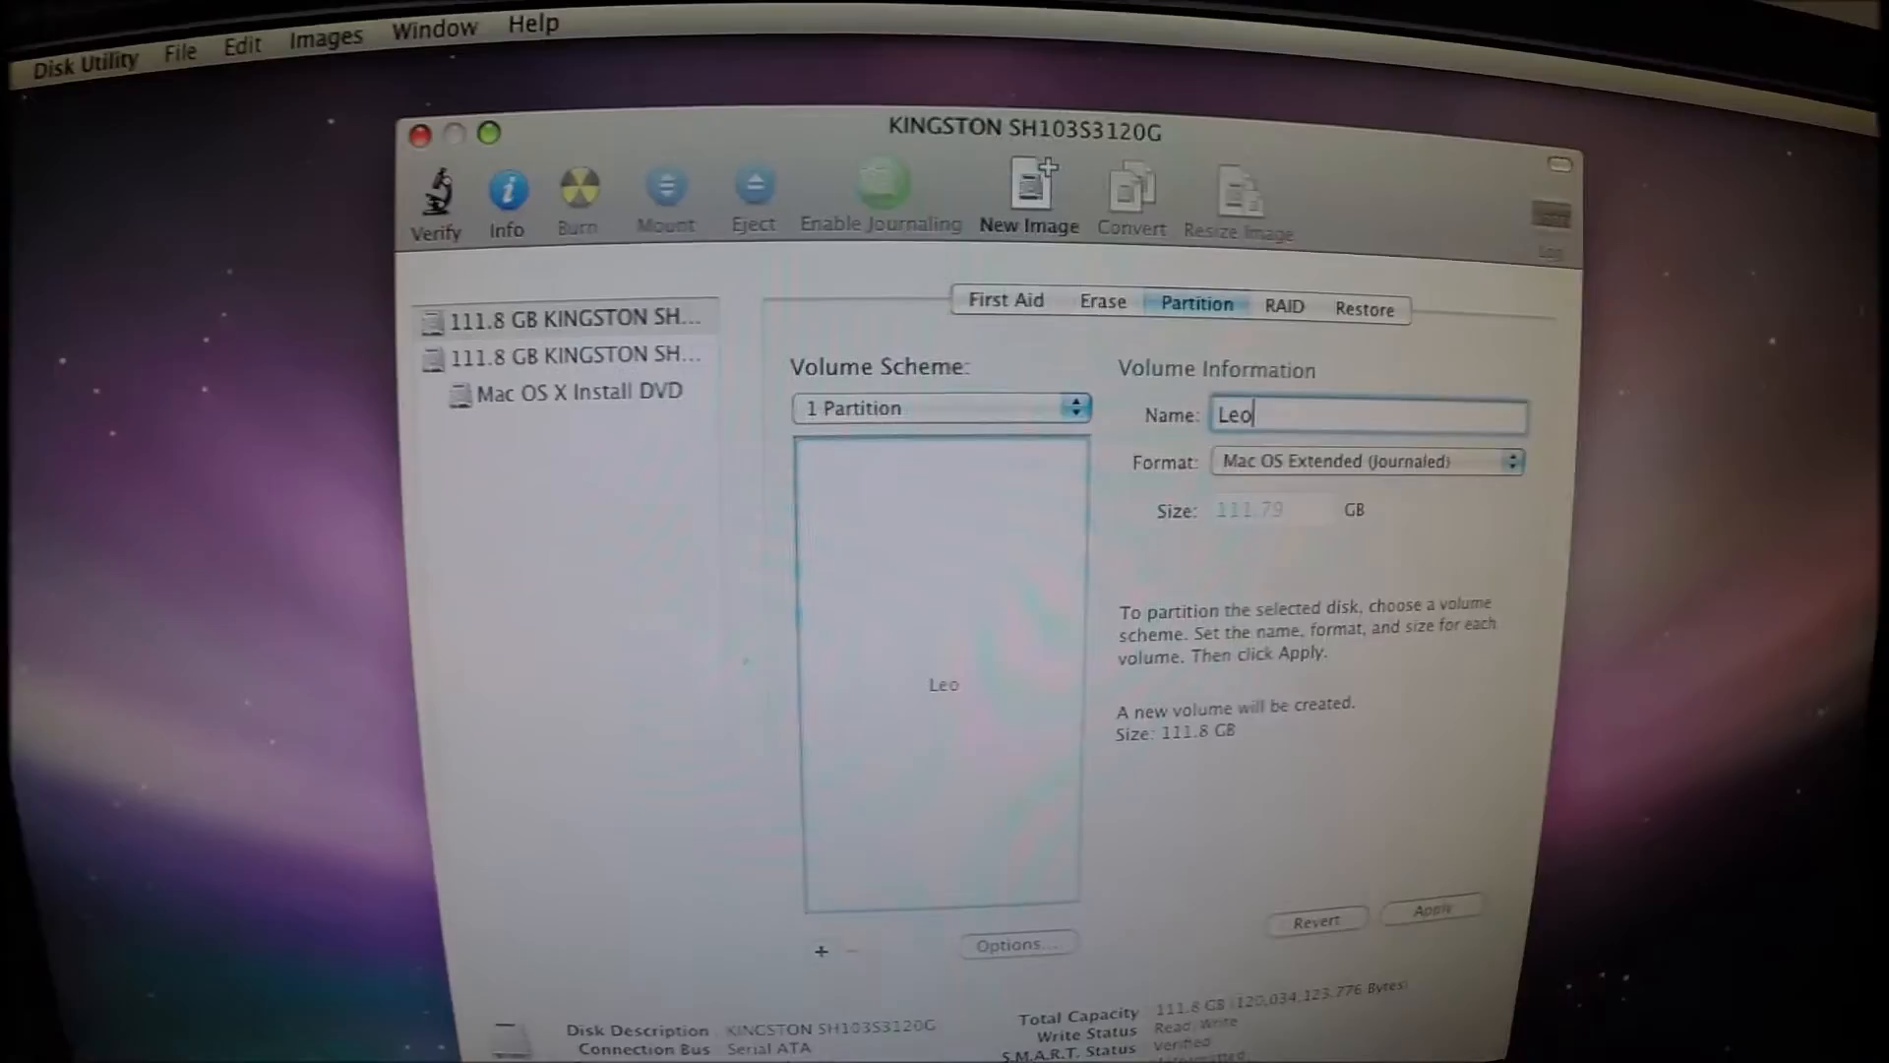
{"action": "type", "text": "pard"}
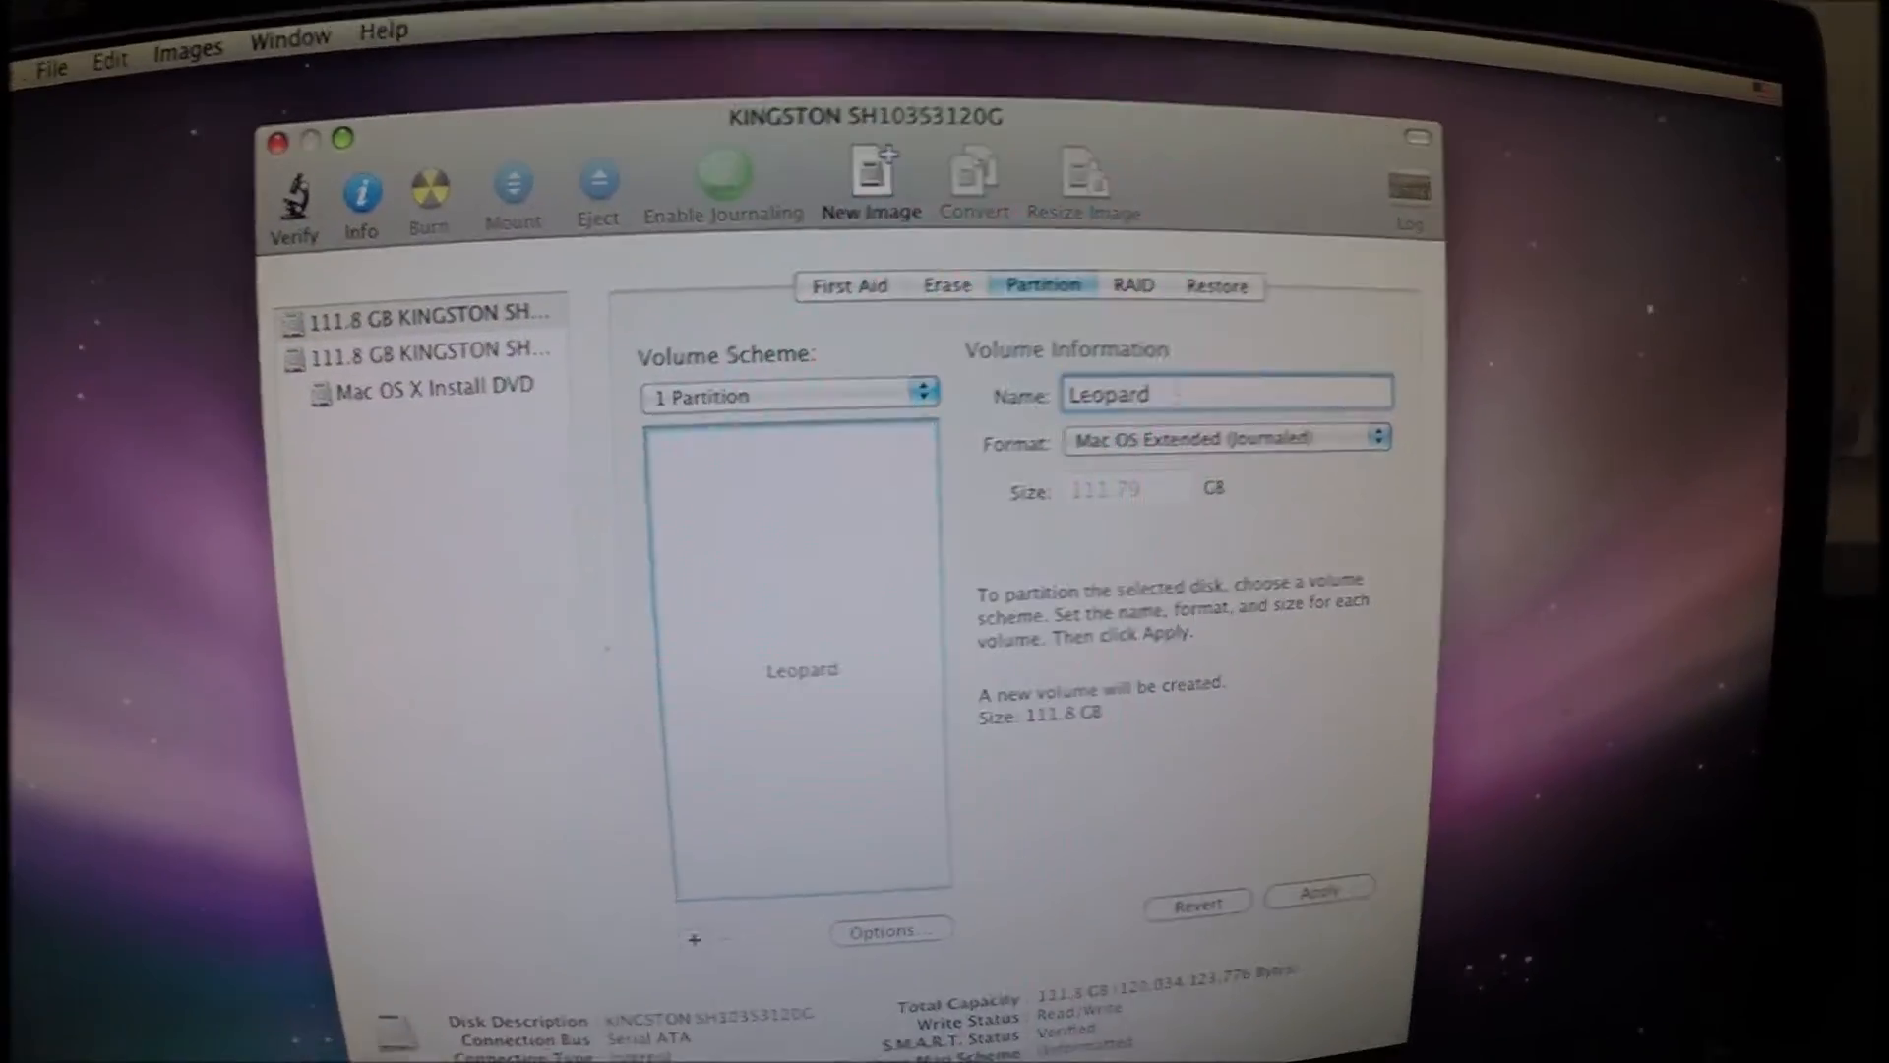
{"action": "left_click", "coordinate": [1316, 887]}
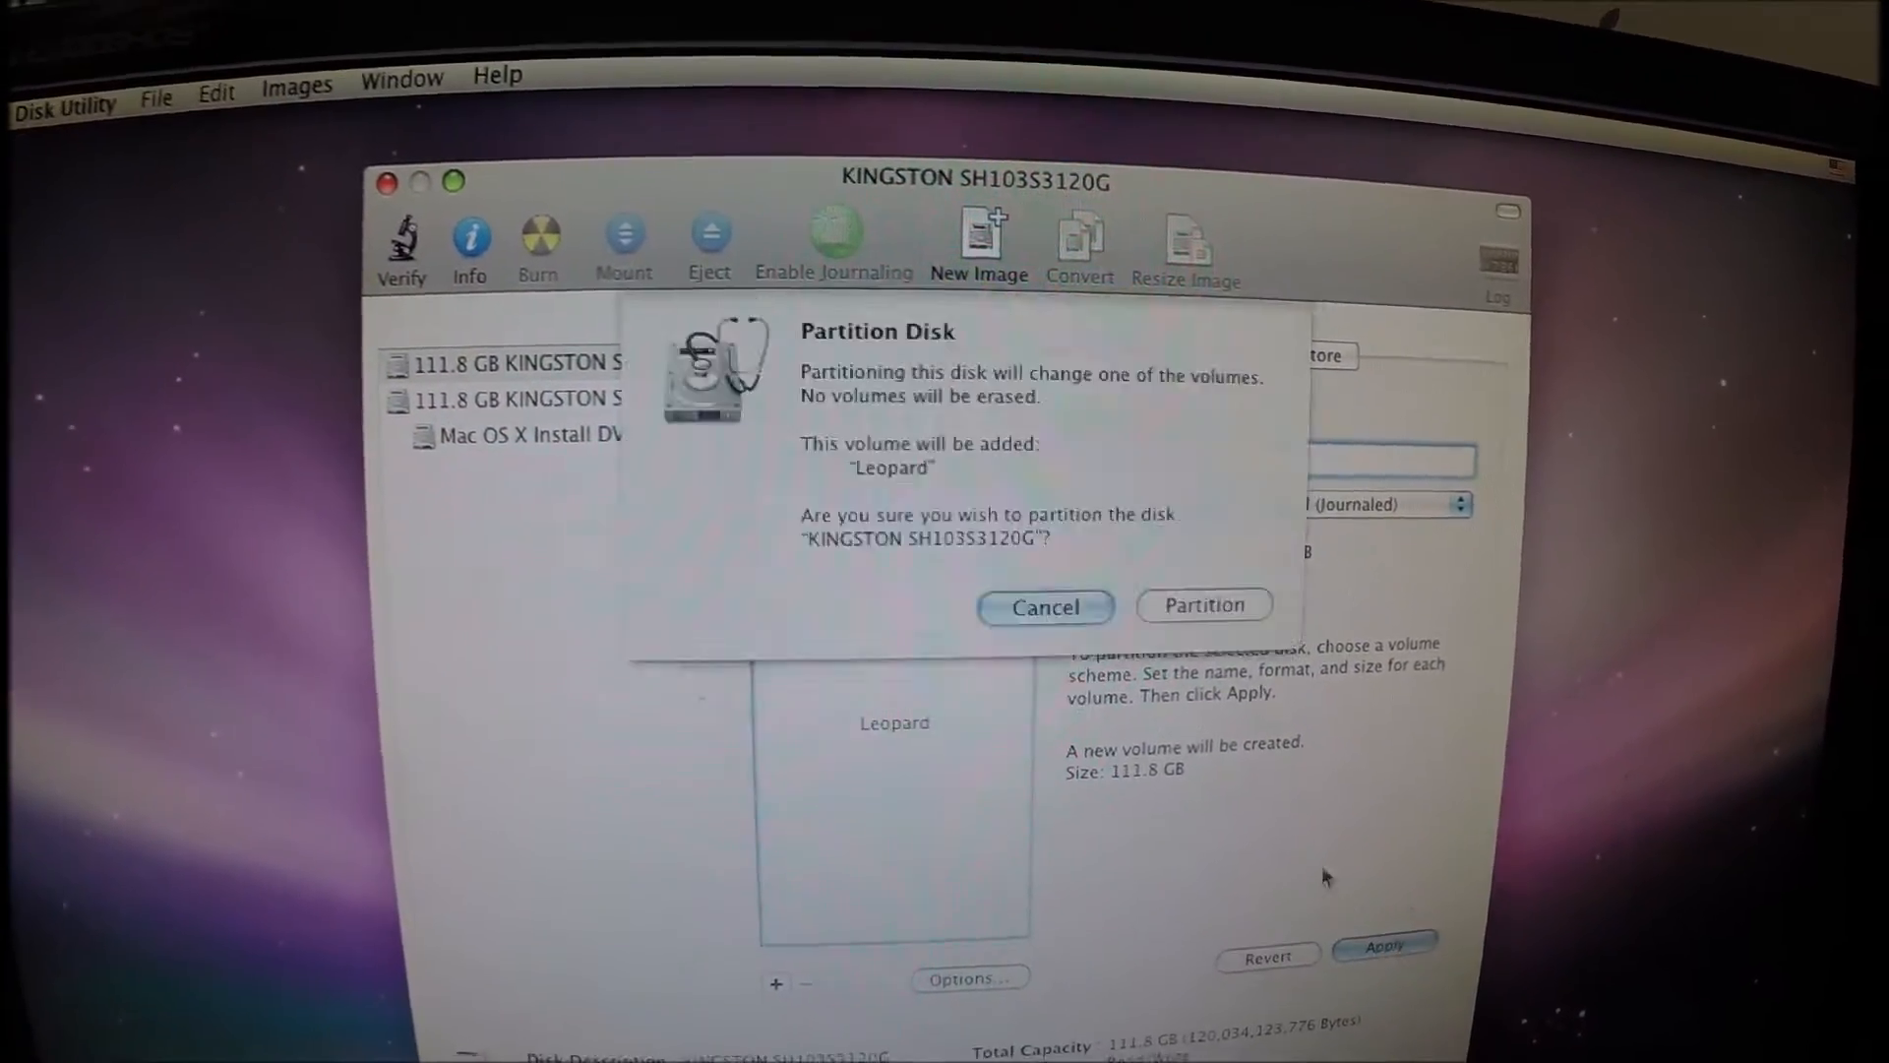
{"action": "left_click", "coordinate": [1203, 605]}
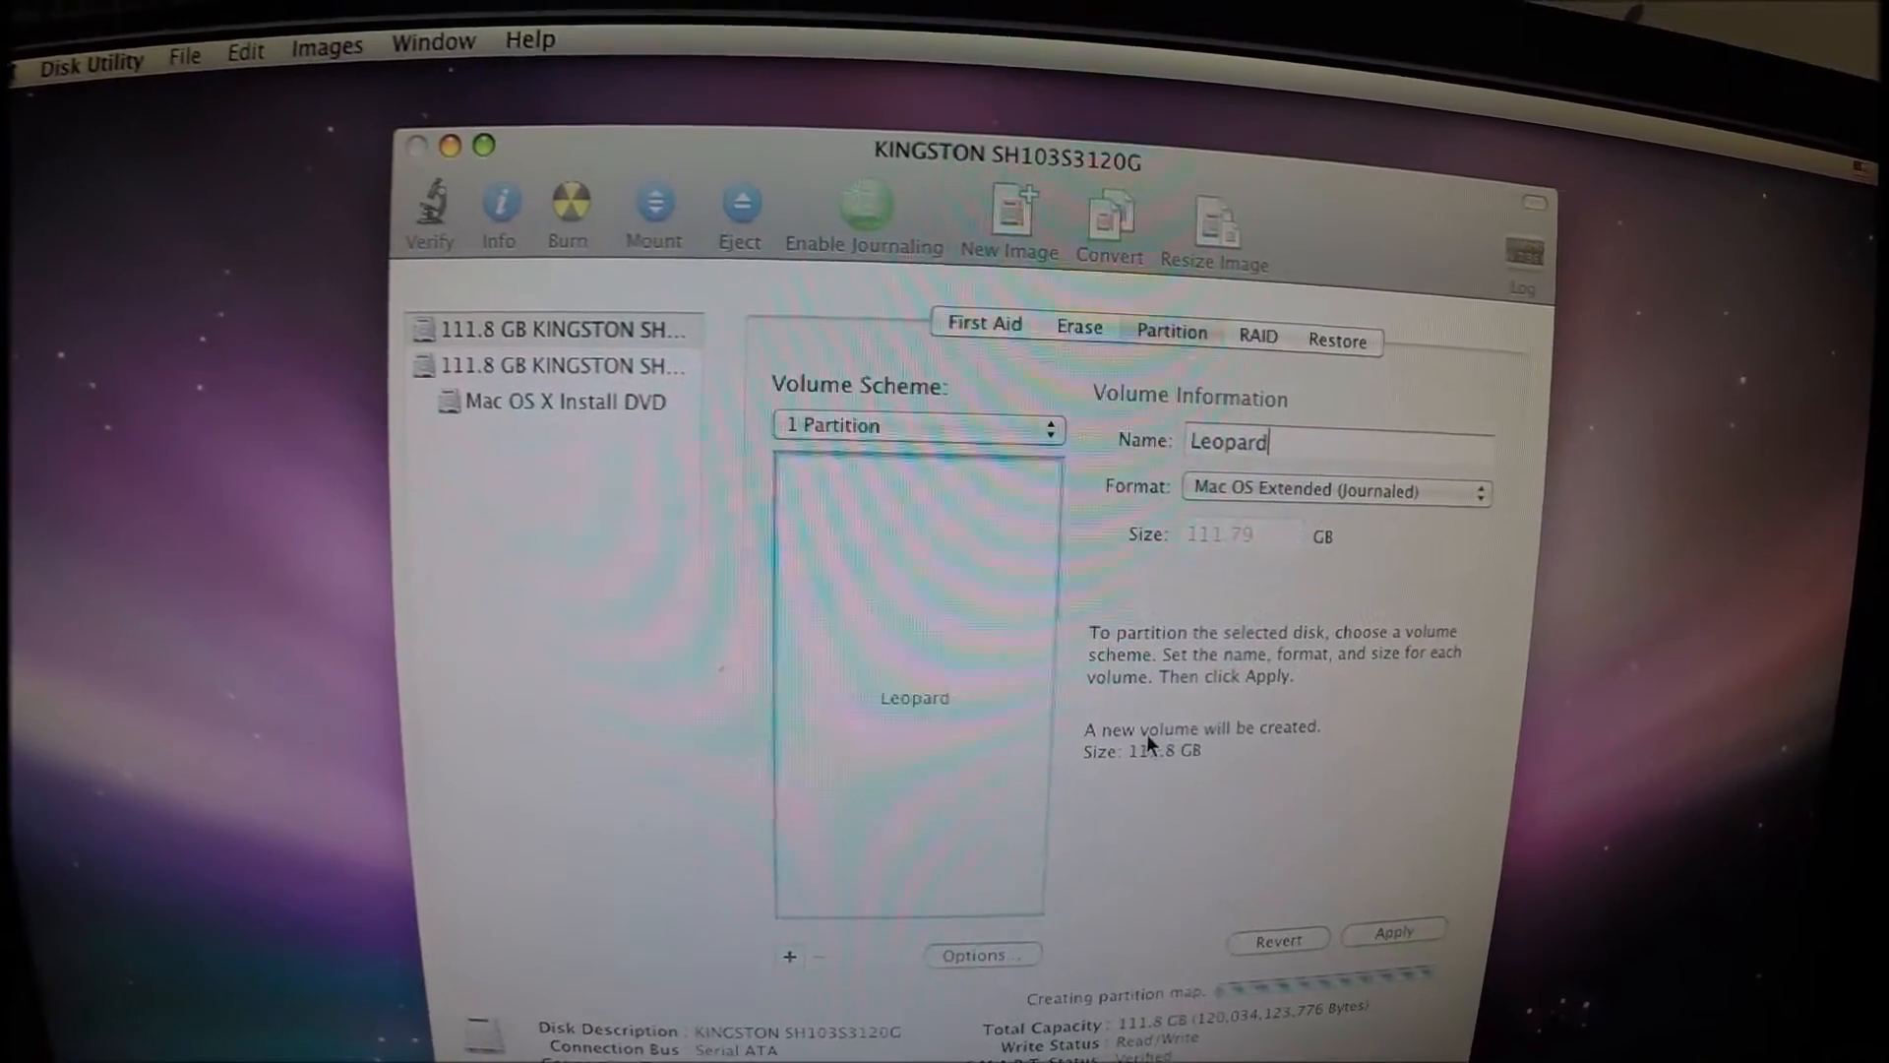
Install Mac OS X onto the Leopard volume and pick the British keyboard layout.
{"action": "left_click", "coordinate": [1391, 939]}
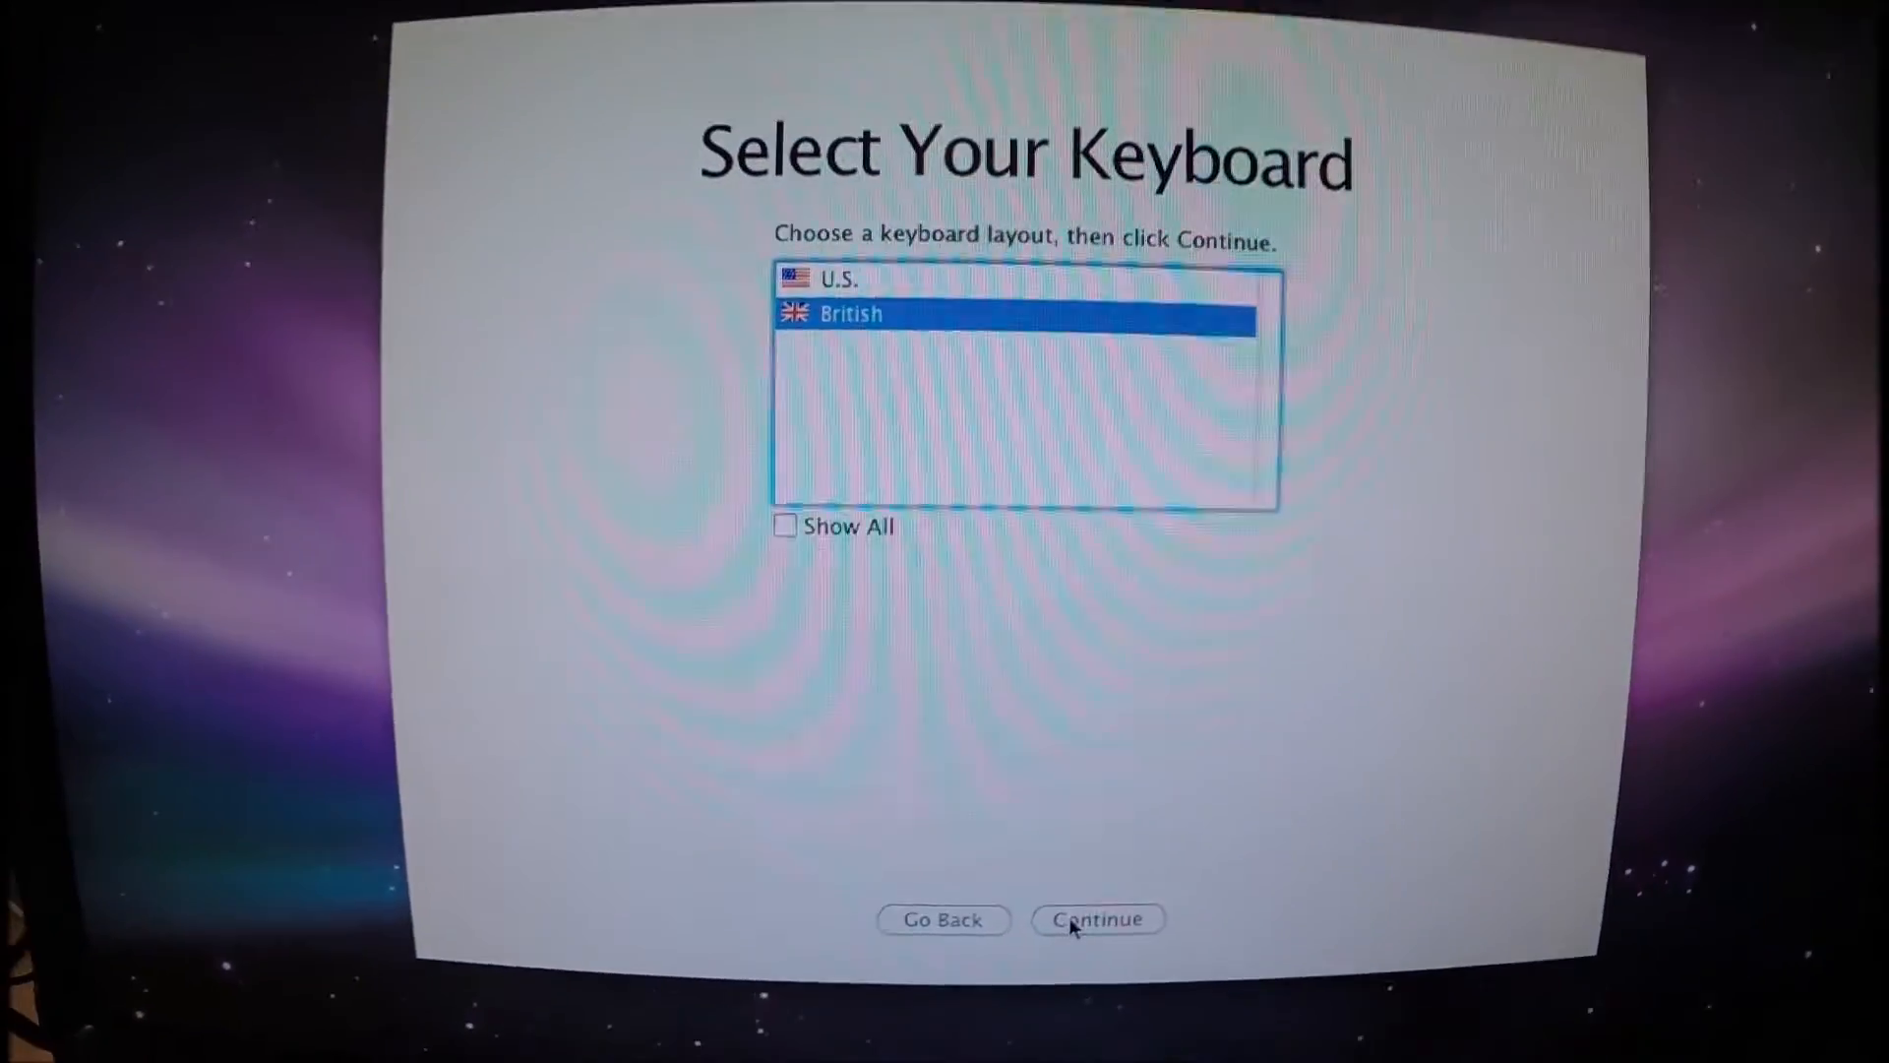
Keep the British keyboard, transfer no data, and declare no internet connection.
{"action": "left_click", "coordinate": [1096, 918]}
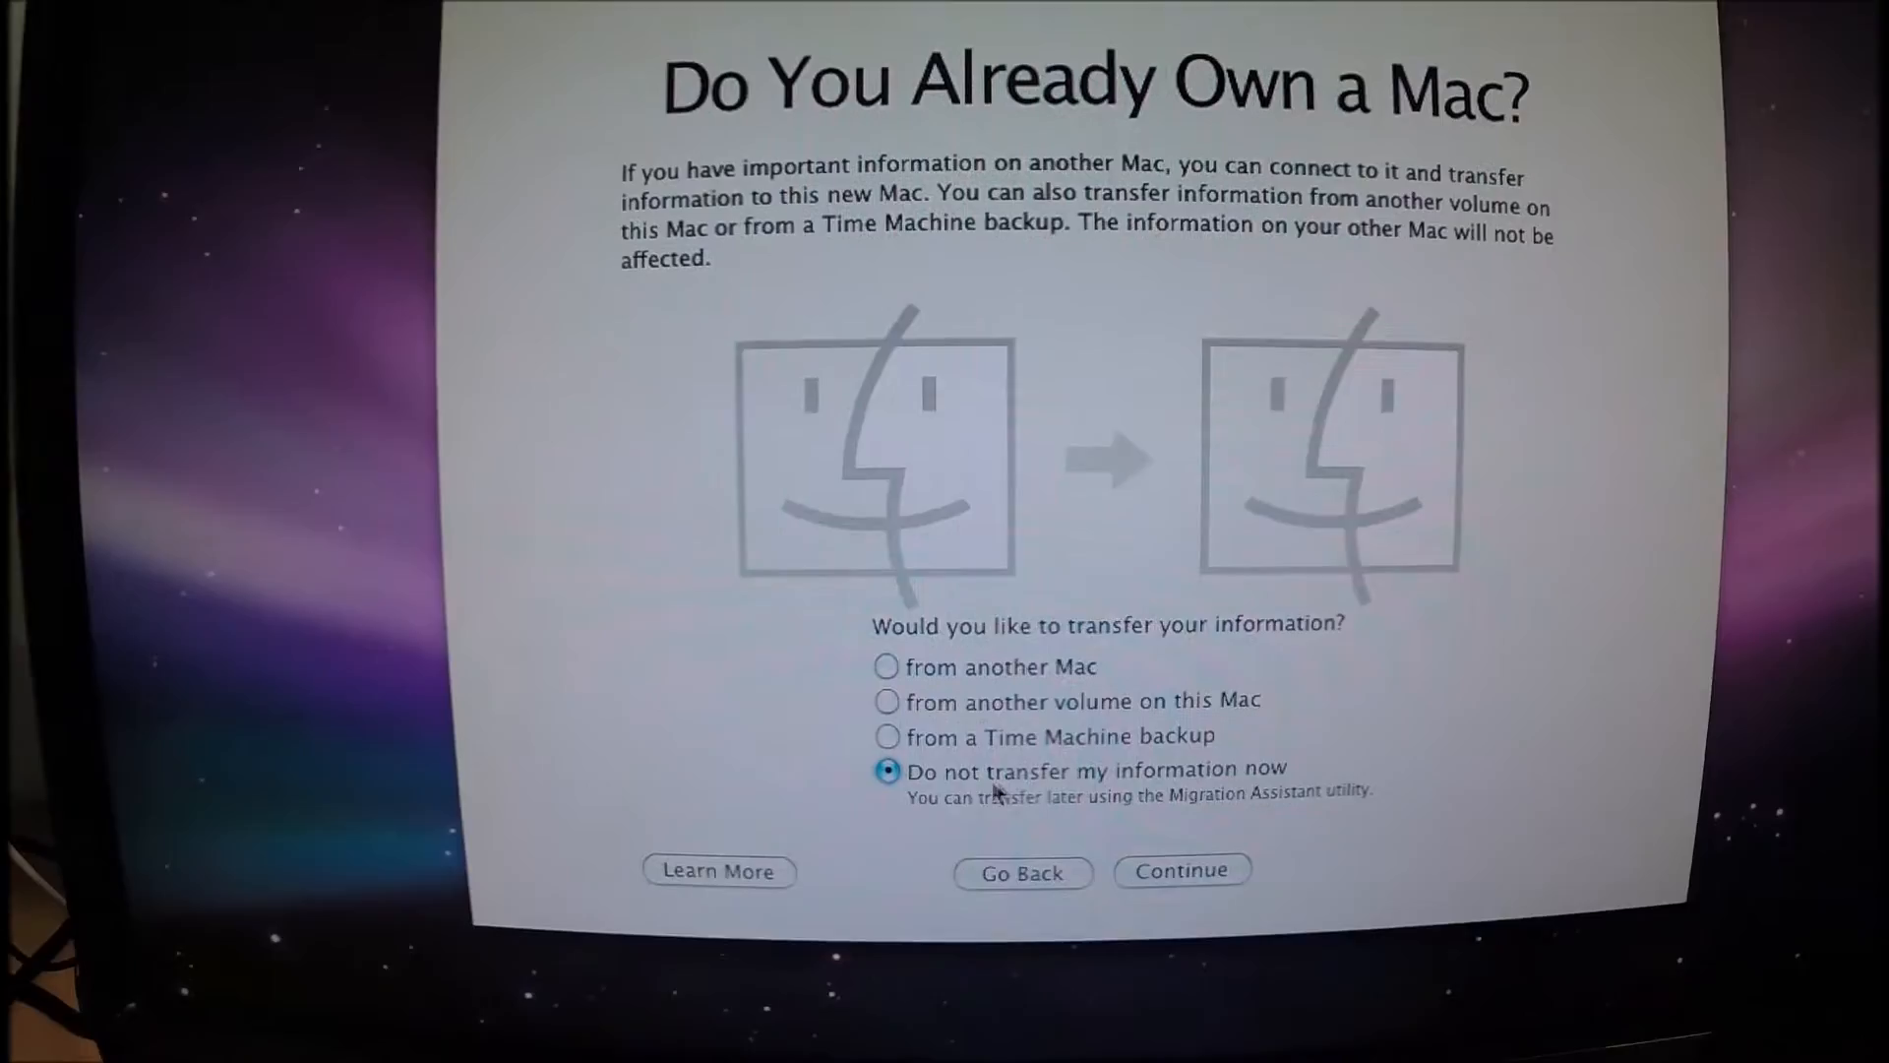
{"action": "left_click", "coordinate": [1181, 870]}
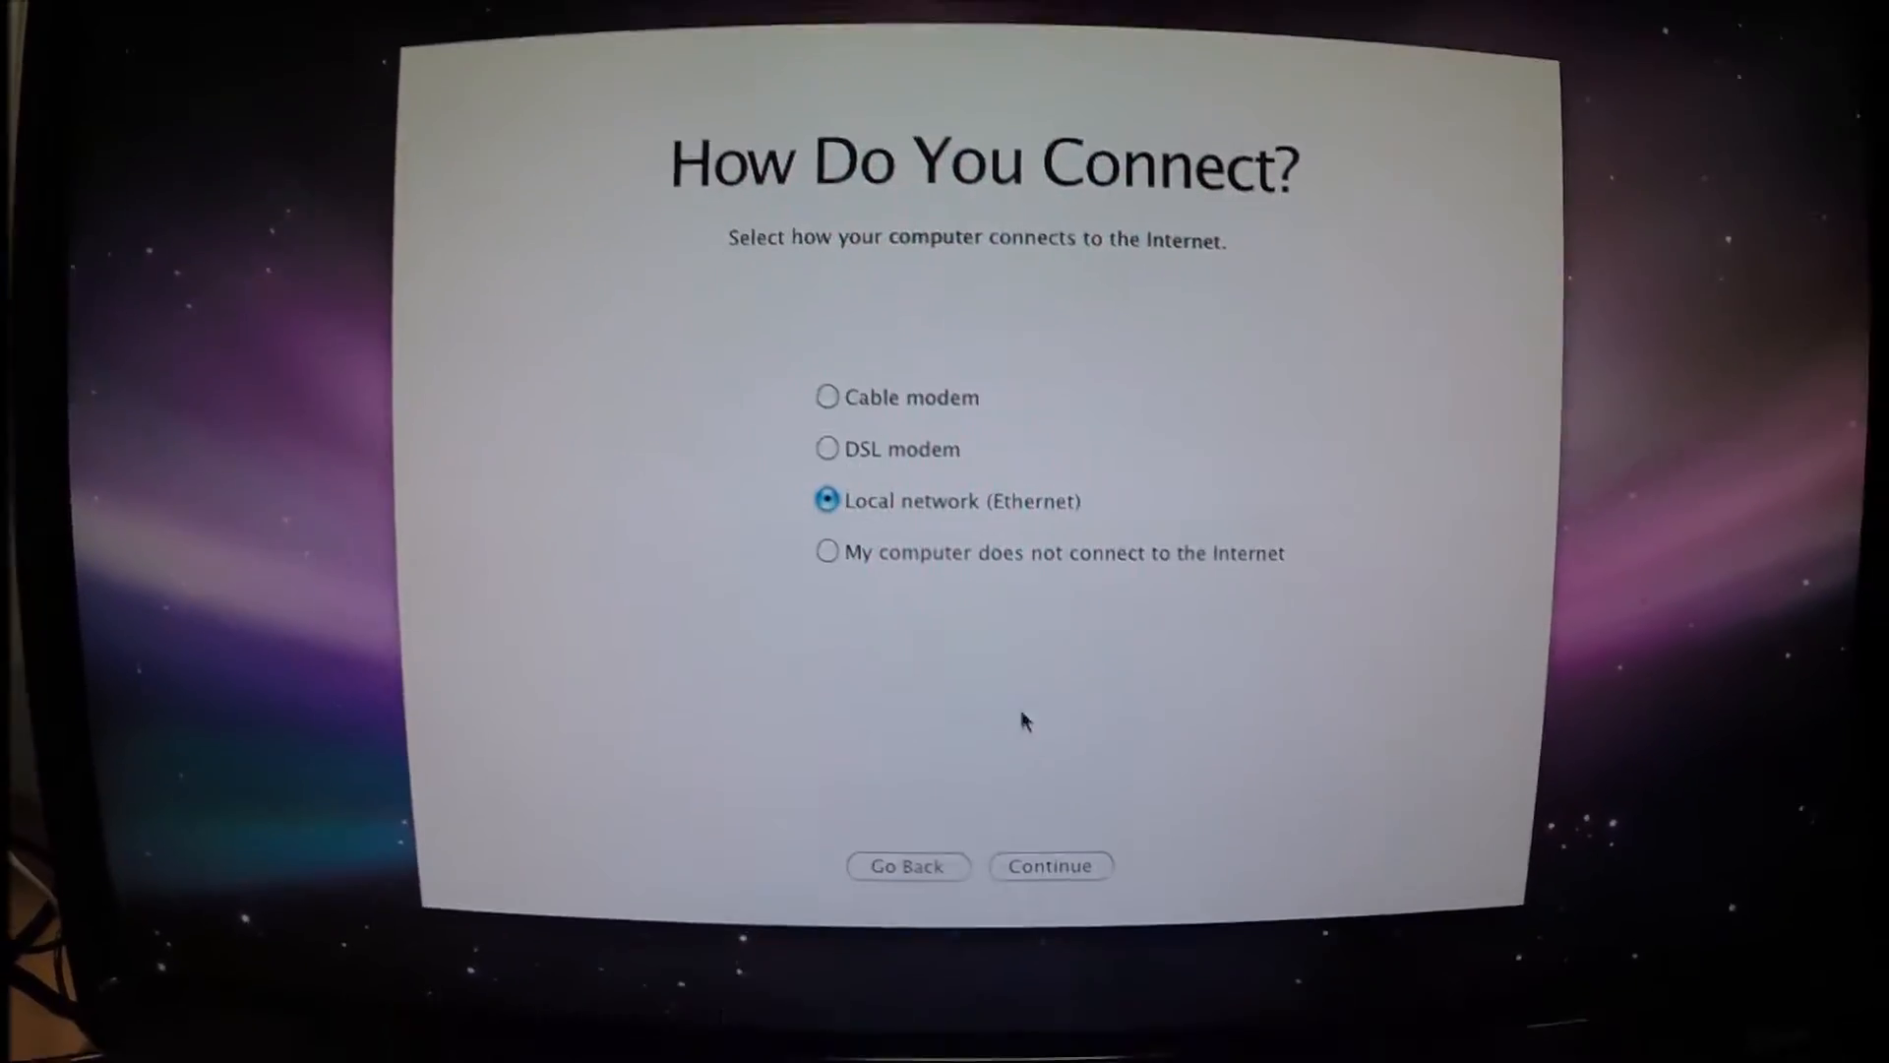
{"action": "left_click", "coordinate": [827, 552]}
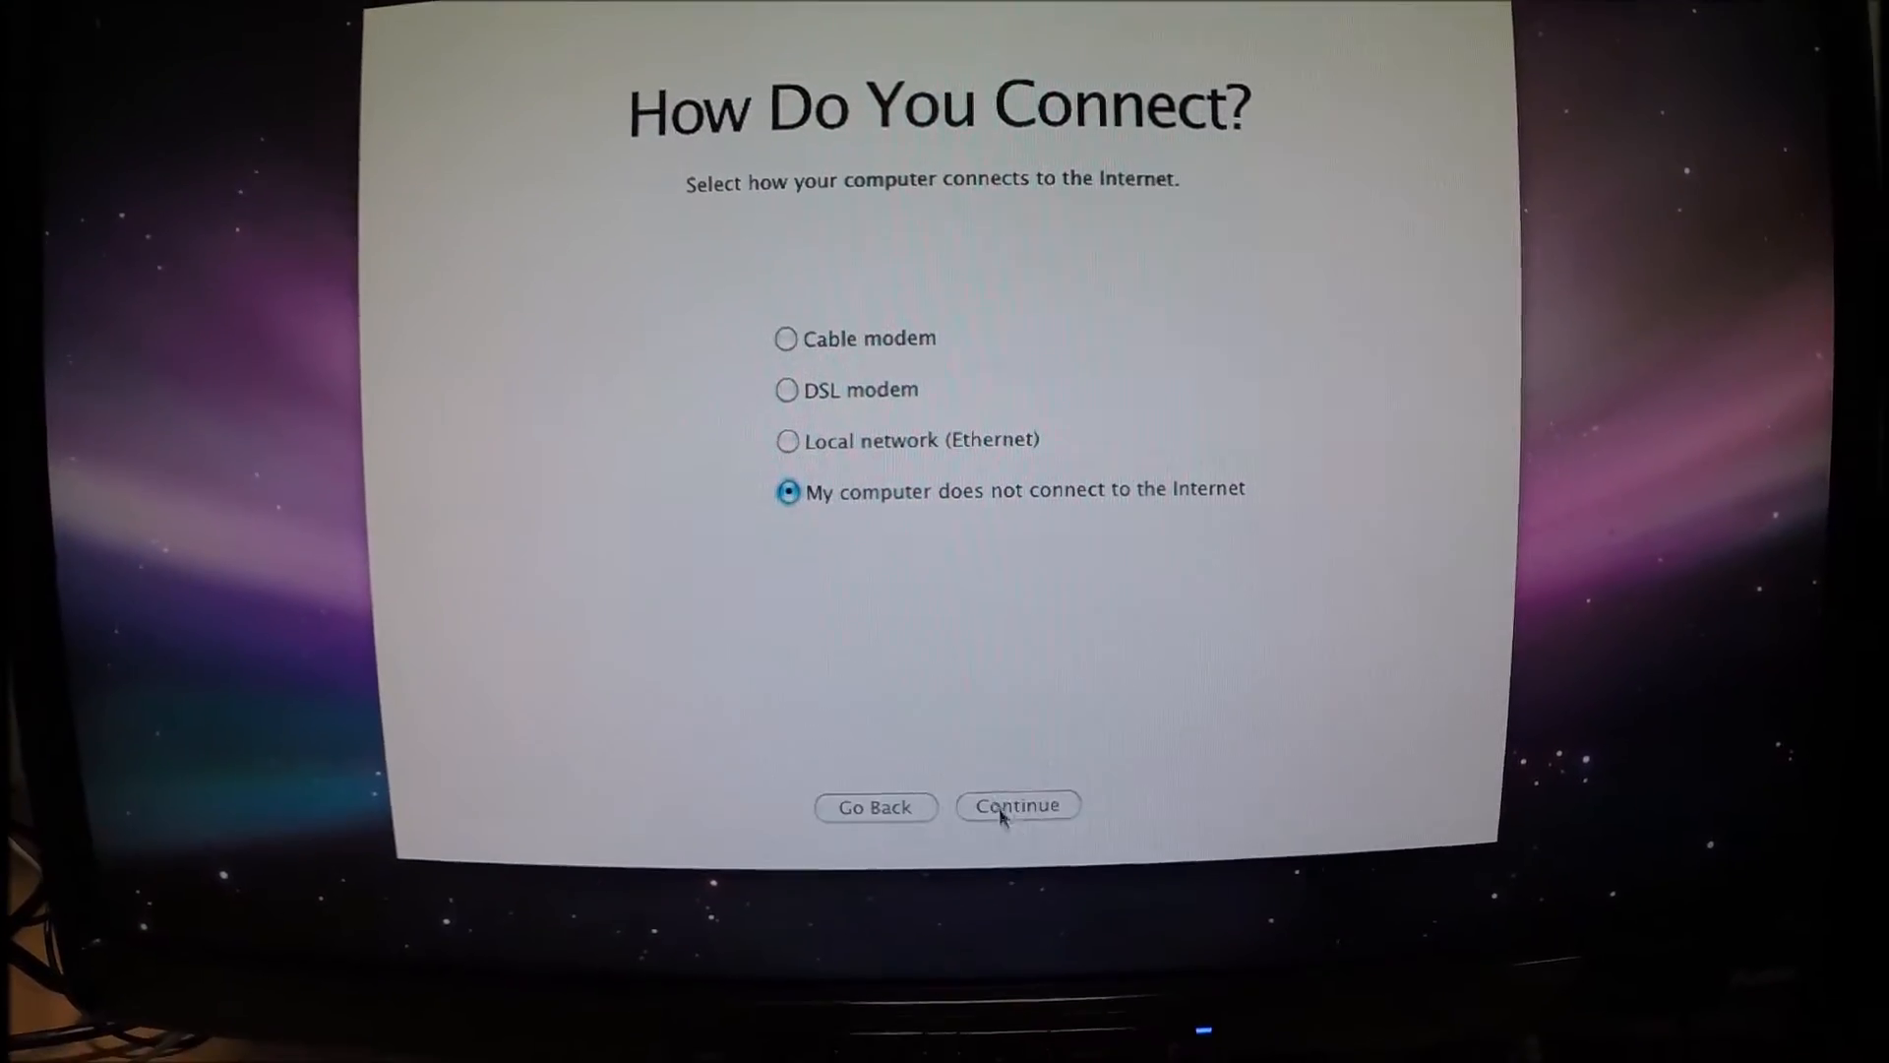
{"action": "left_click", "coordinate": [1018, 805]}
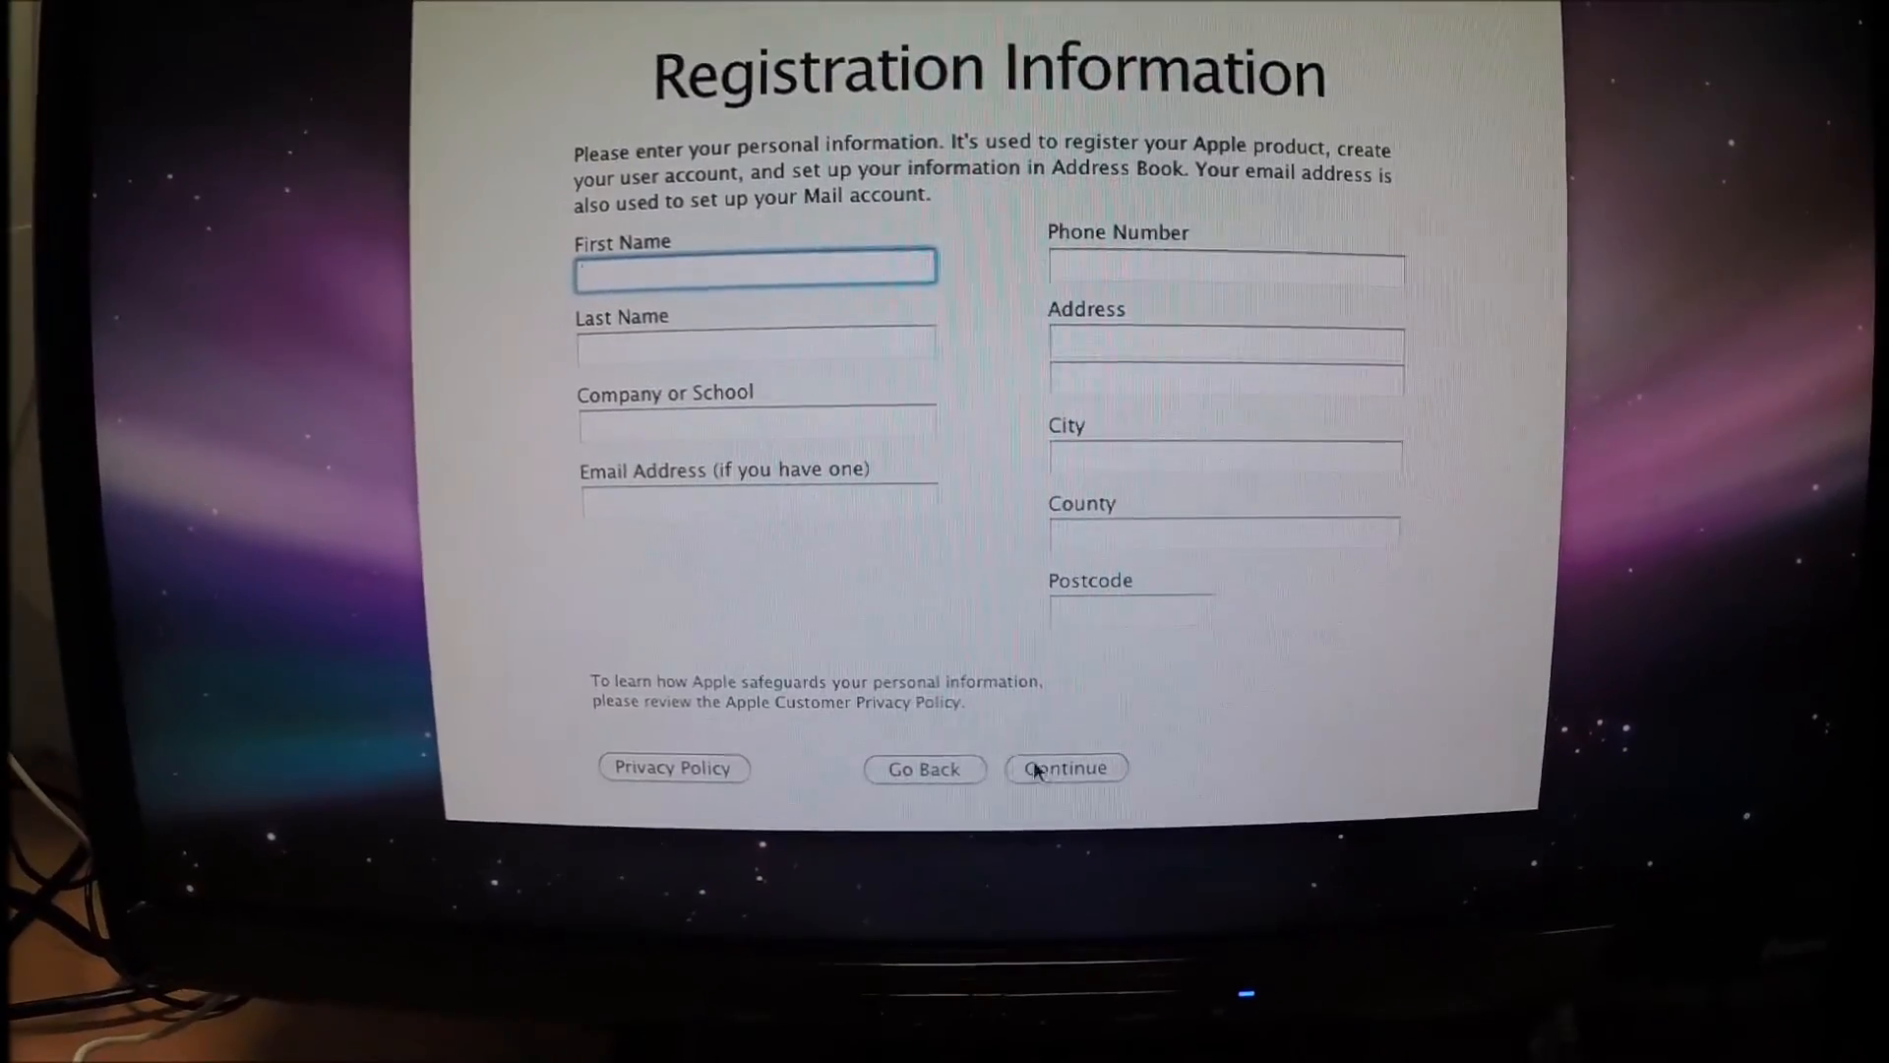
Skip registration details, confirm despite missing information, and finish setup.
{"action": "left_click", "coordinate": [1064, 767]}
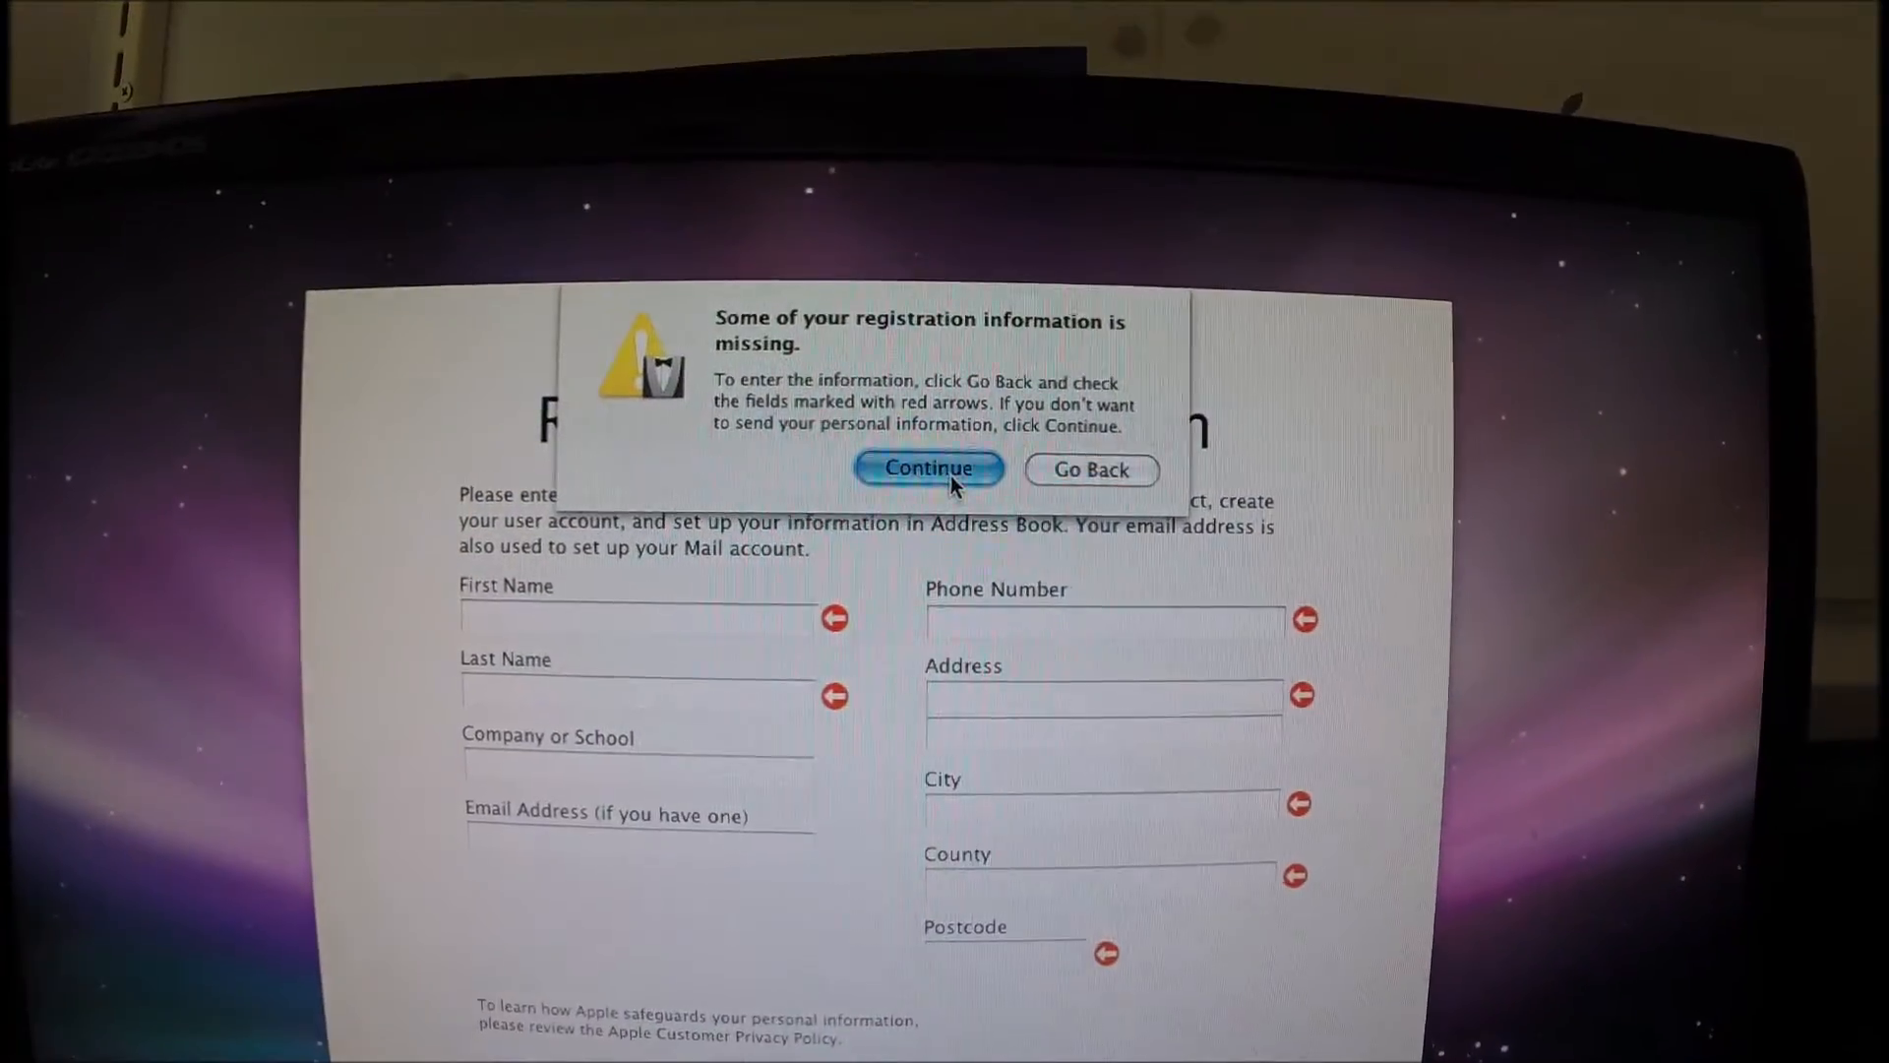
{"action": "left_click", "coordinate": [928, 469]}
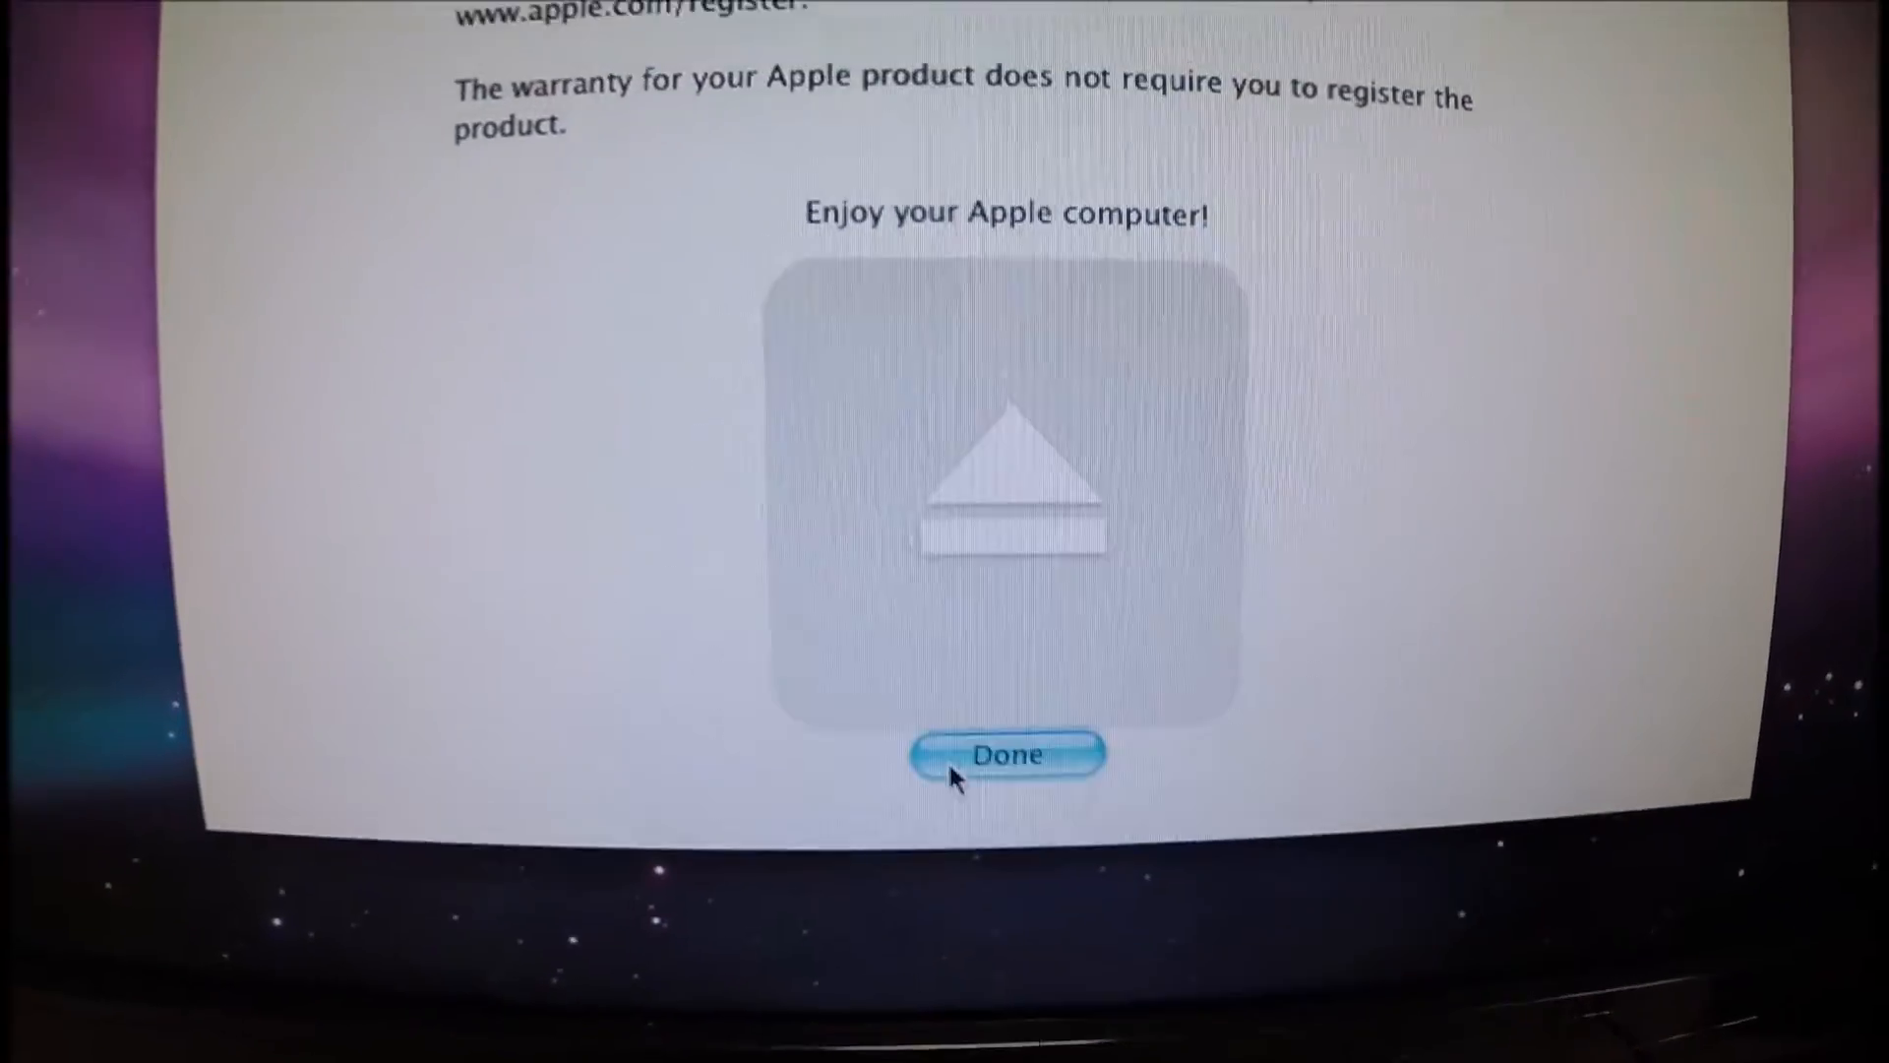
{"action": "left_click", "coordinate": [1005, 754]}
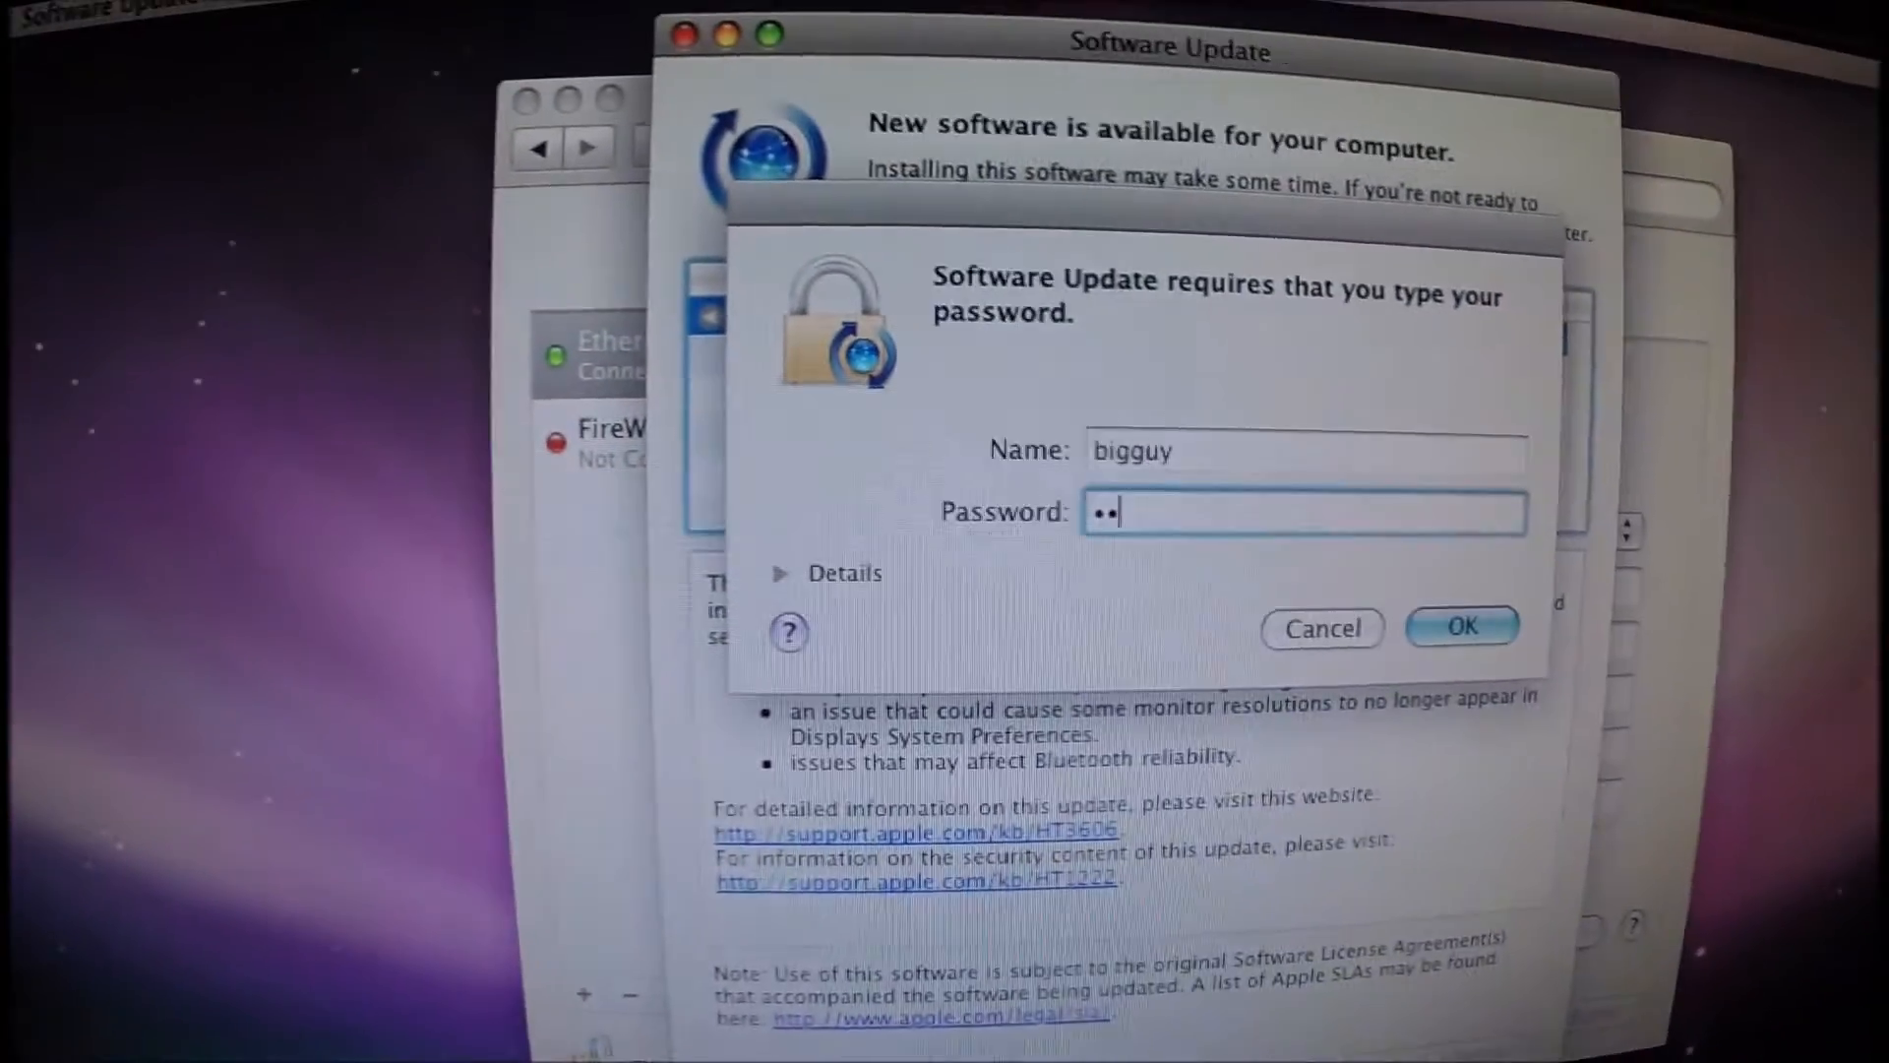
Authorise Mac OS X Update Combined with the admin password, accept its licence, and restart.
{"action": "left_click", "coordinate": [1460, 627]}
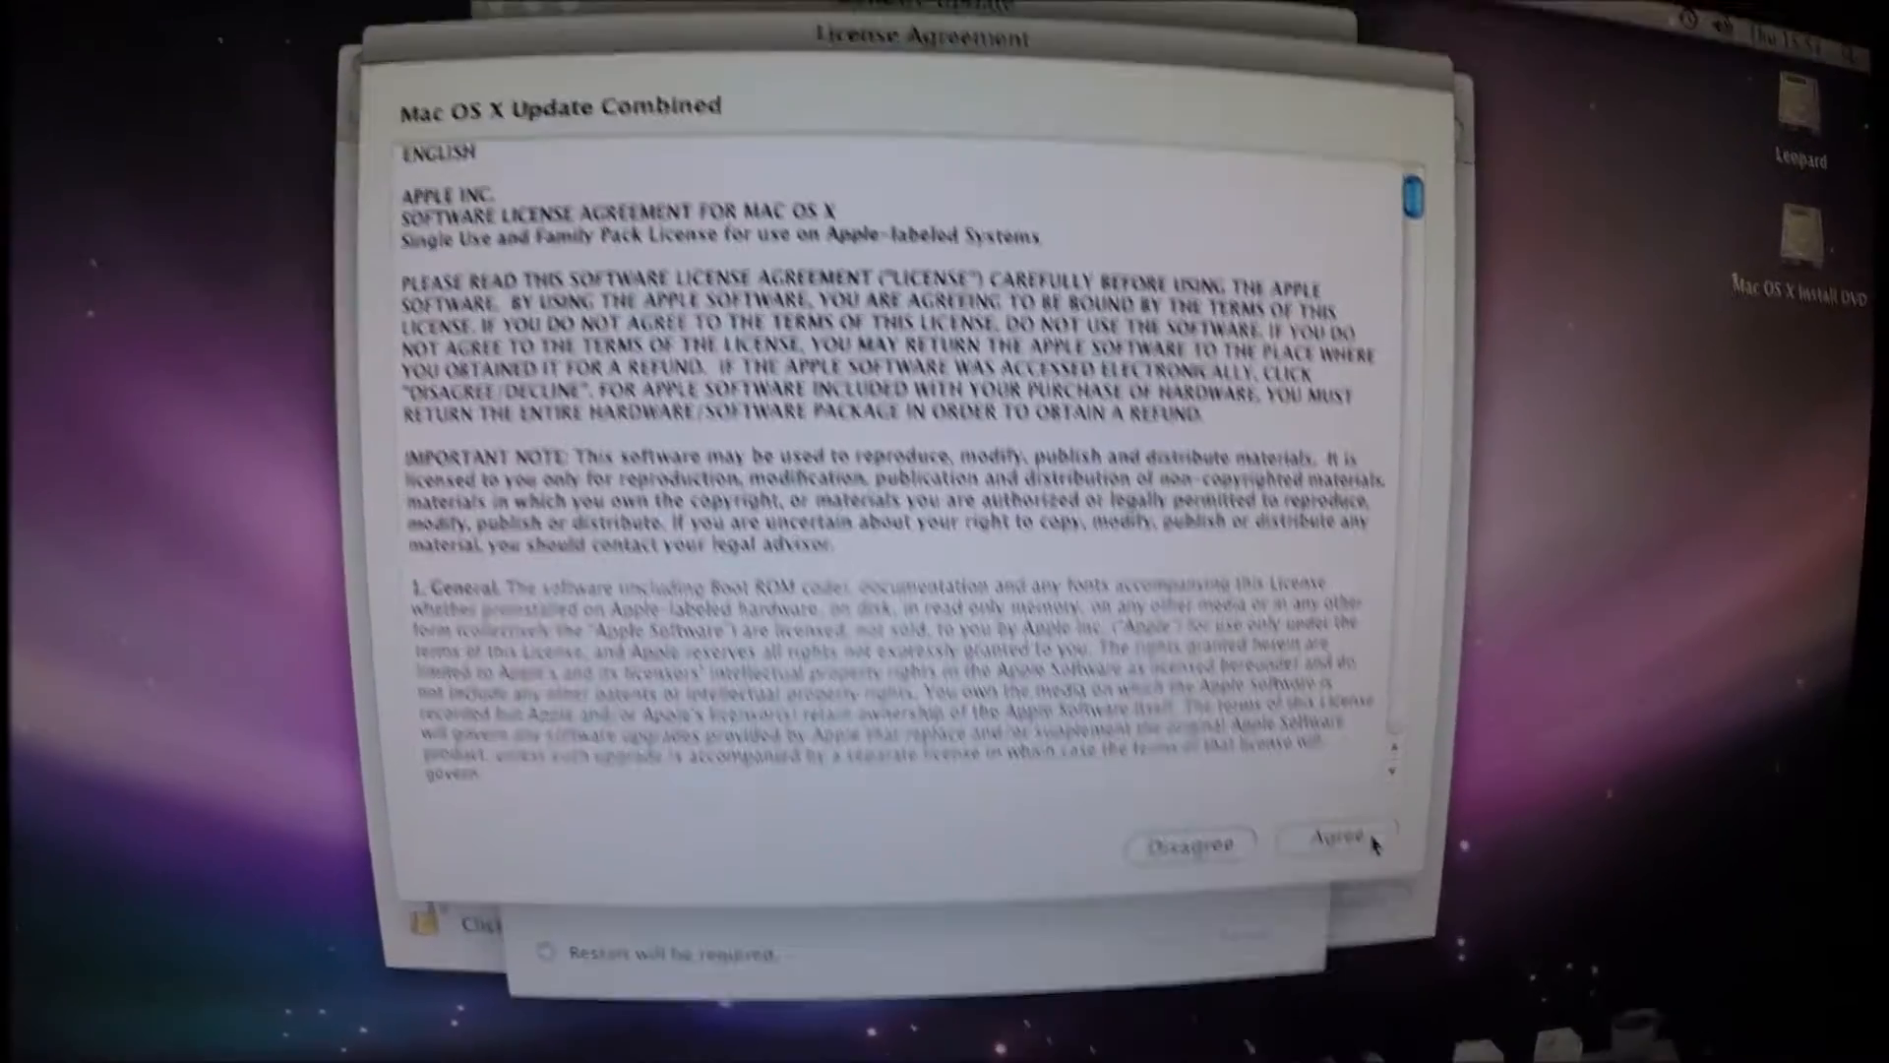
{"action": "left_click", "coordinate": [1335, 836]}
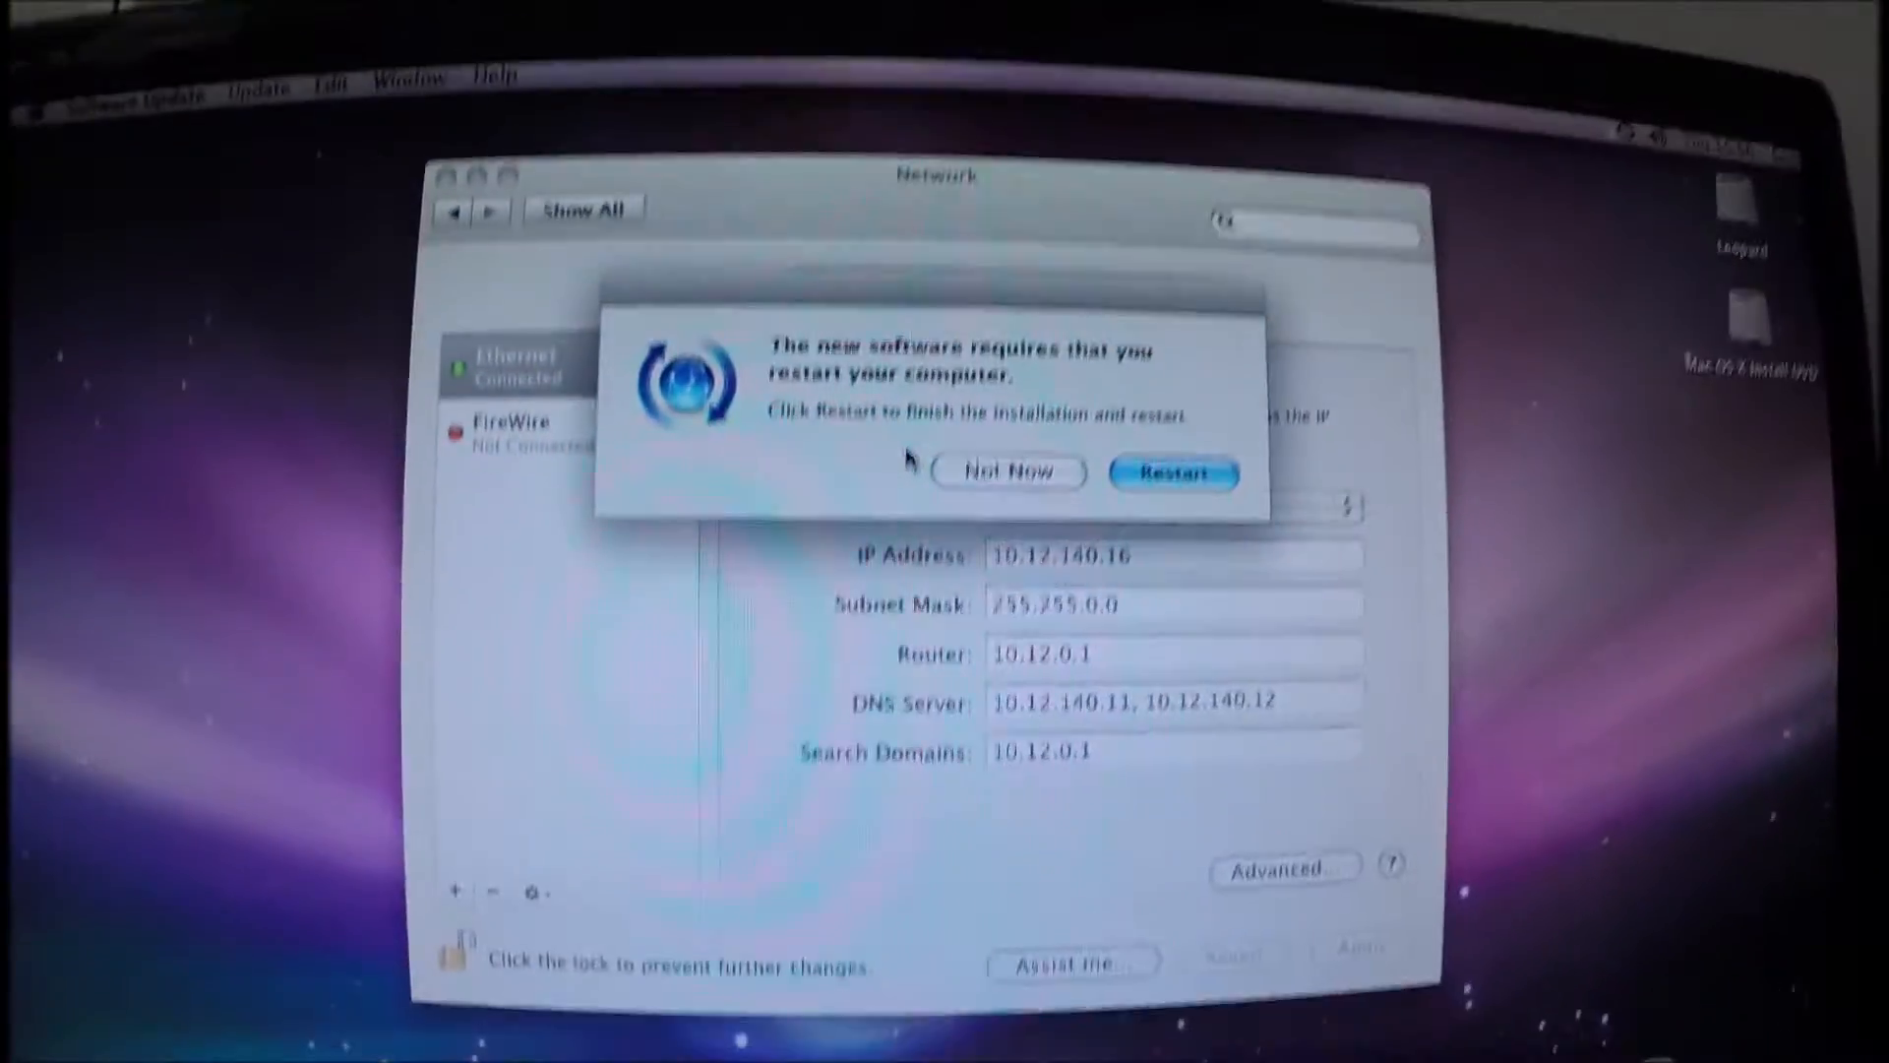
{"action": "left_click", "coordinate": [1171, 471]}
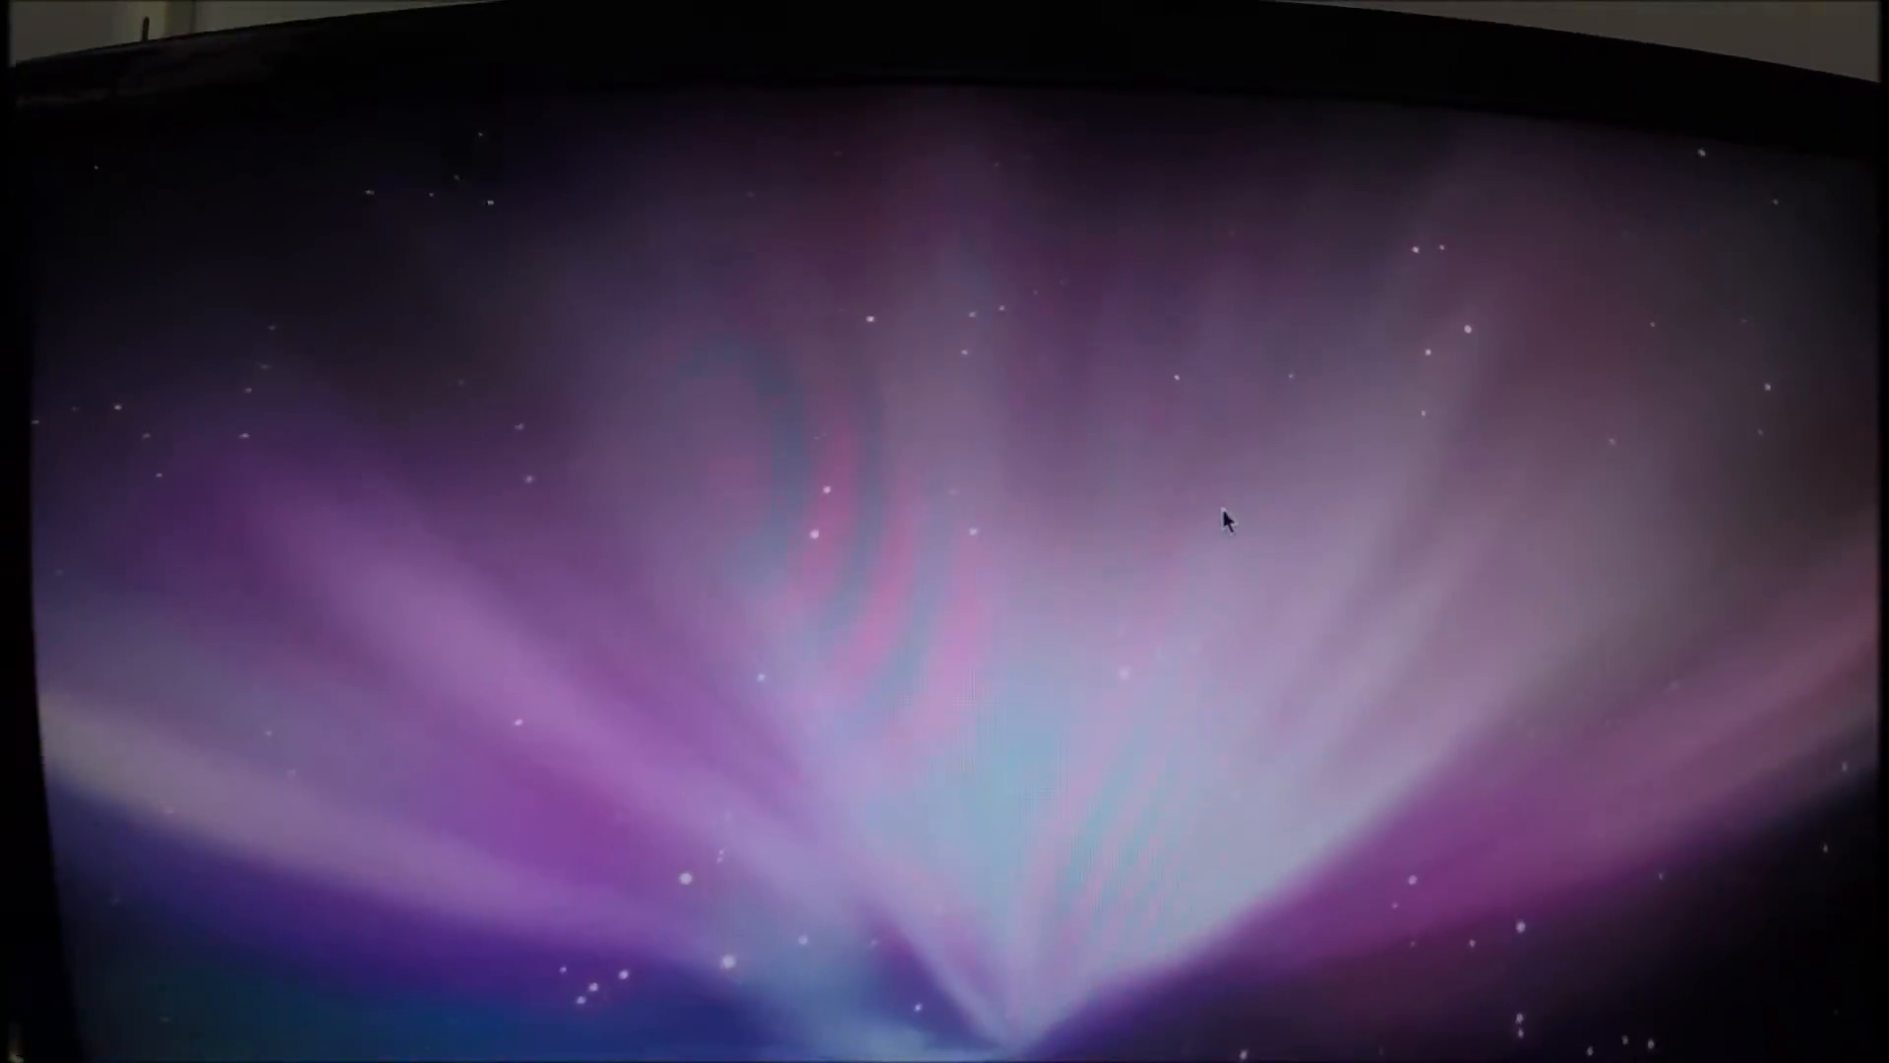